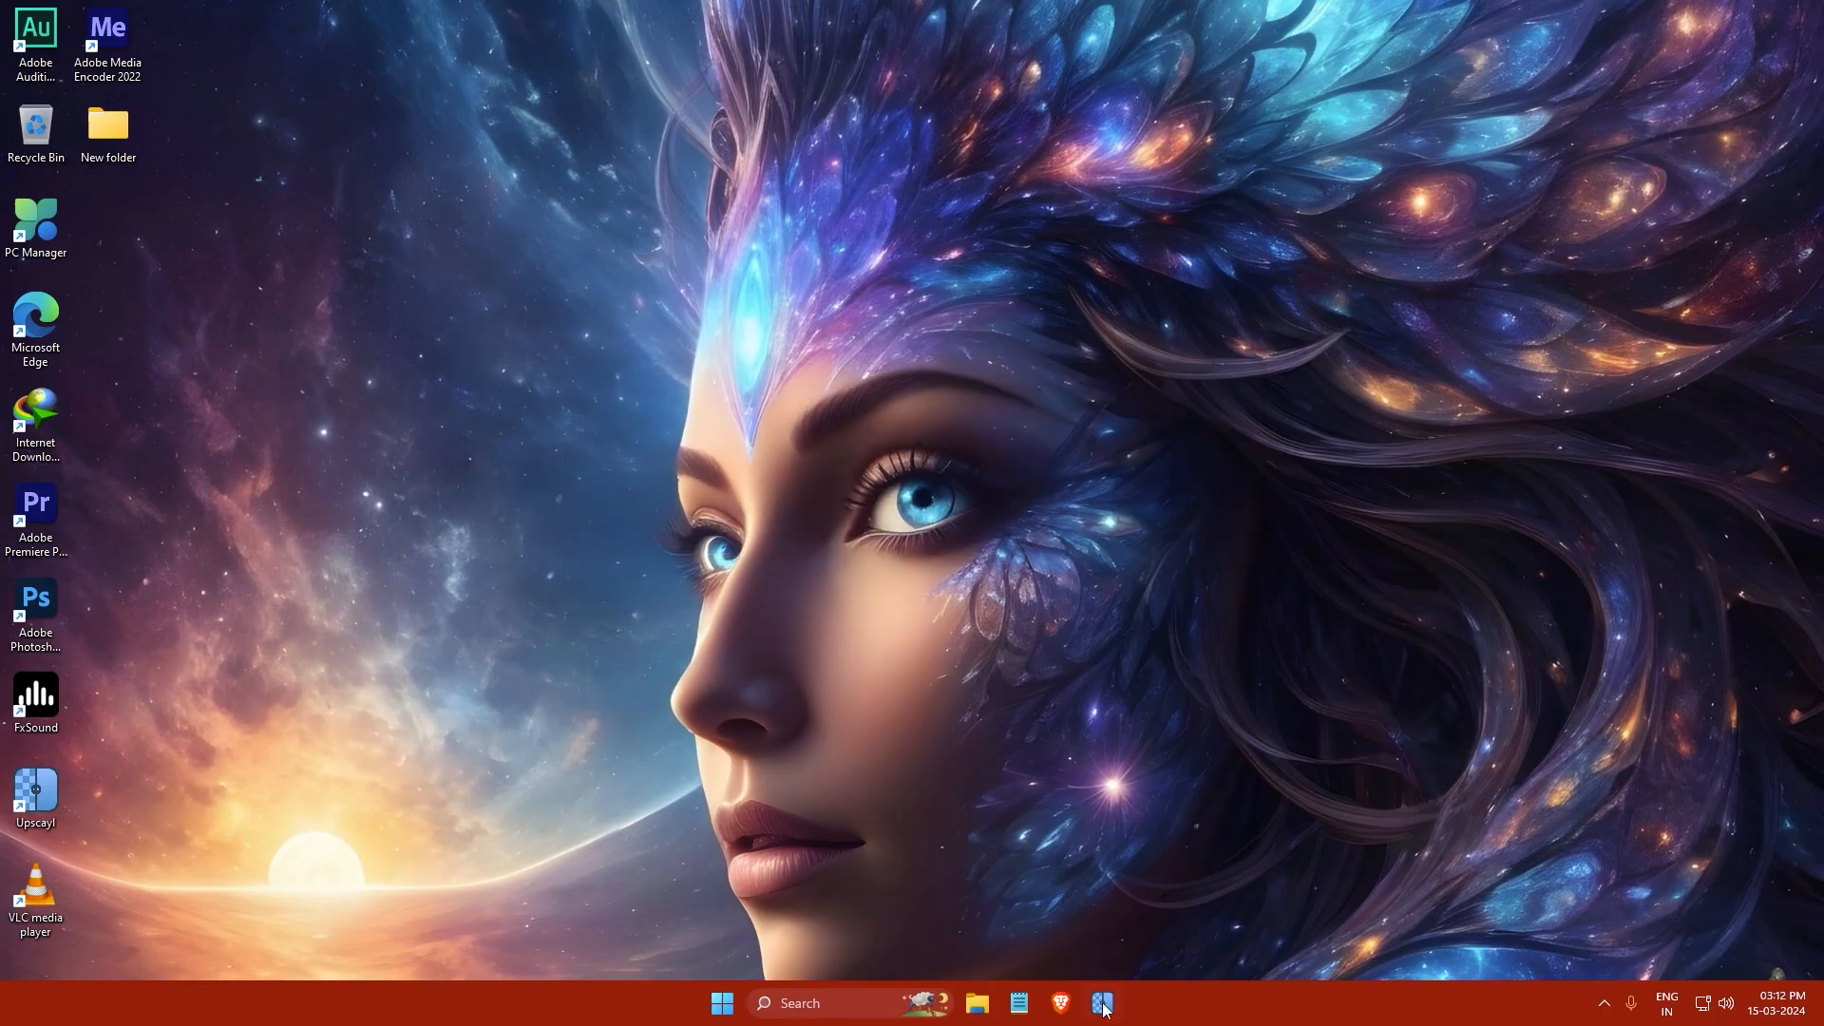
# Bring up the browser and go to the ExplorerPatcher 22621.3296.64.1 release page
pyautogui.click(1060, 1004)
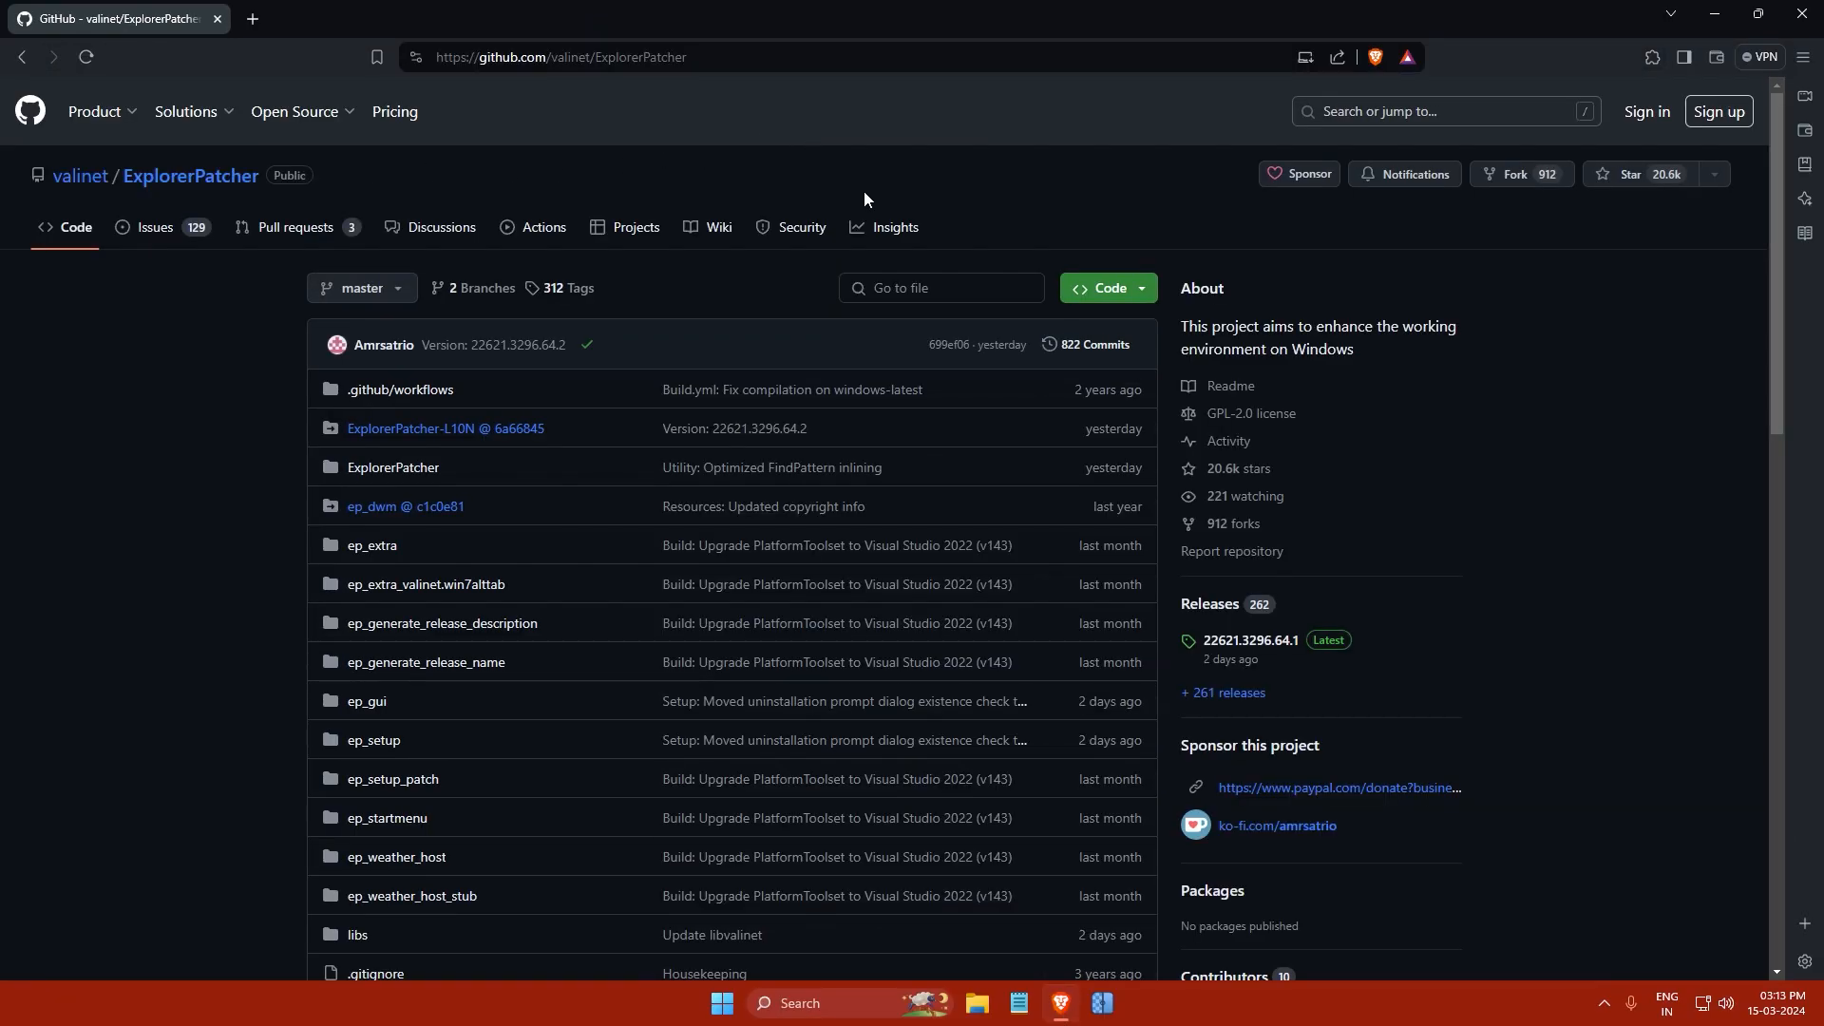
pyautogui.moveTo(1206, 399)
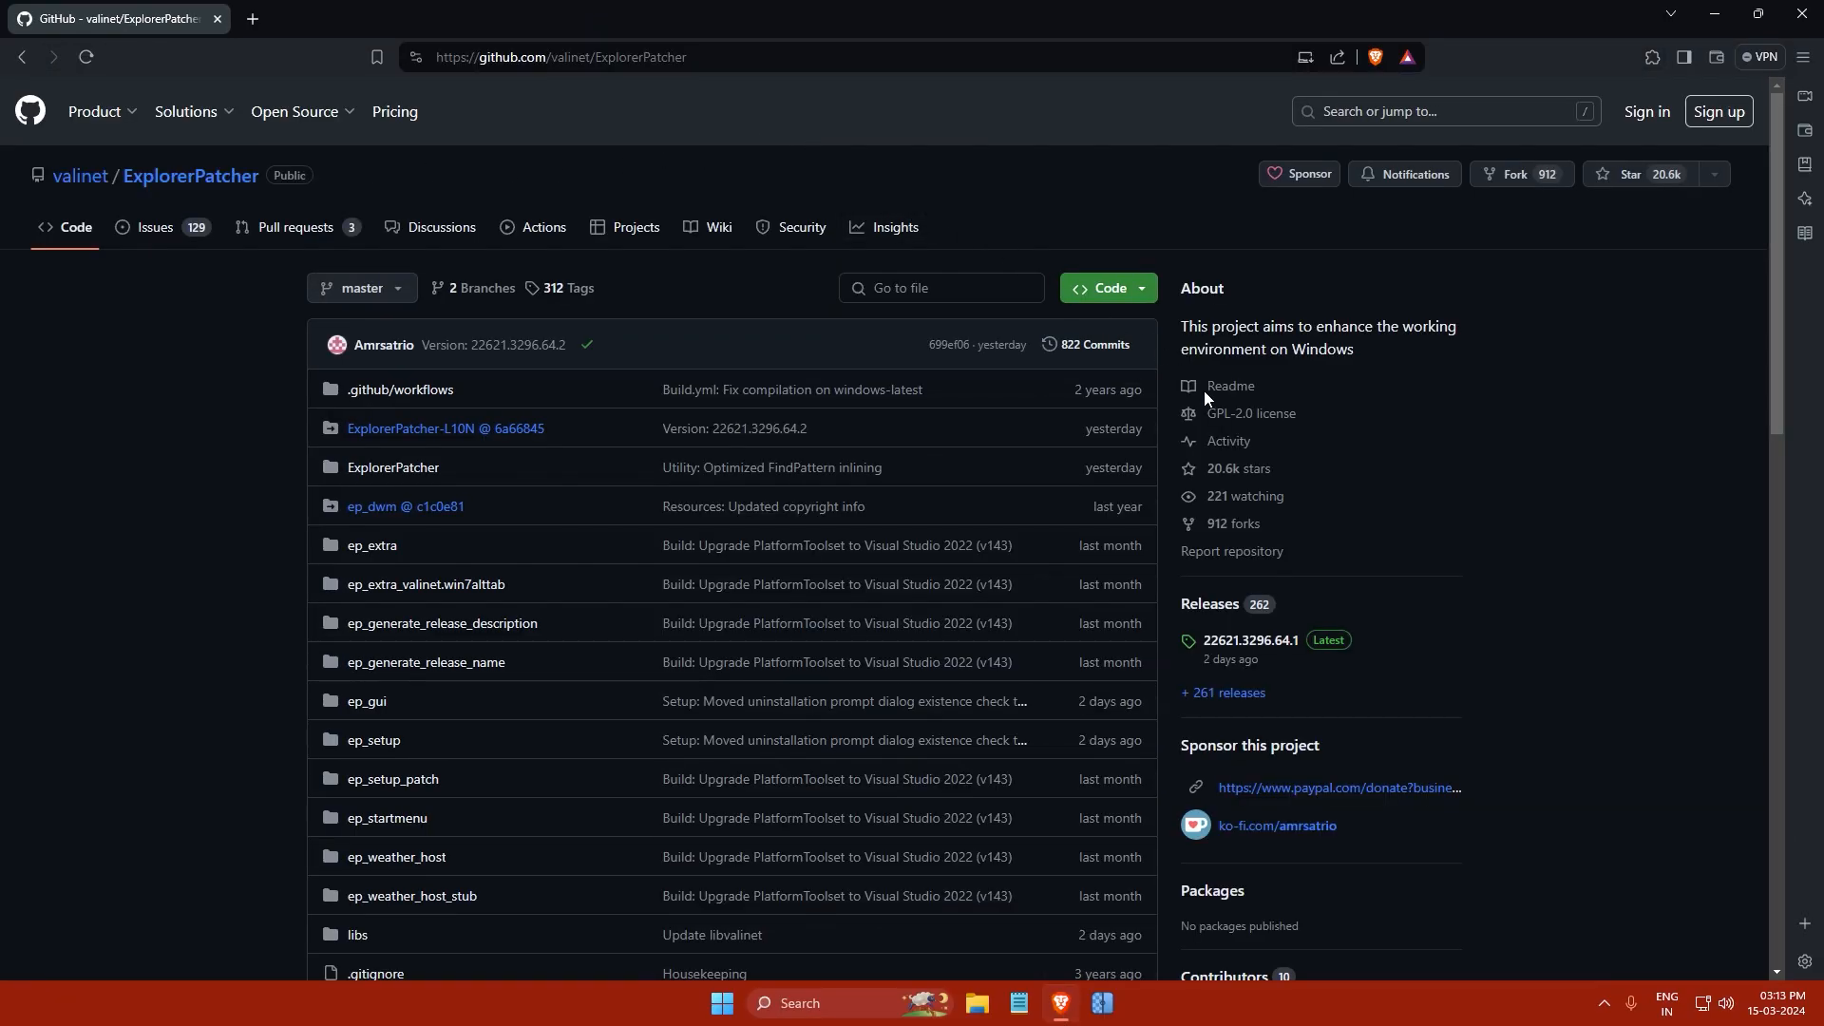
pyautogui.click(1249, 639)
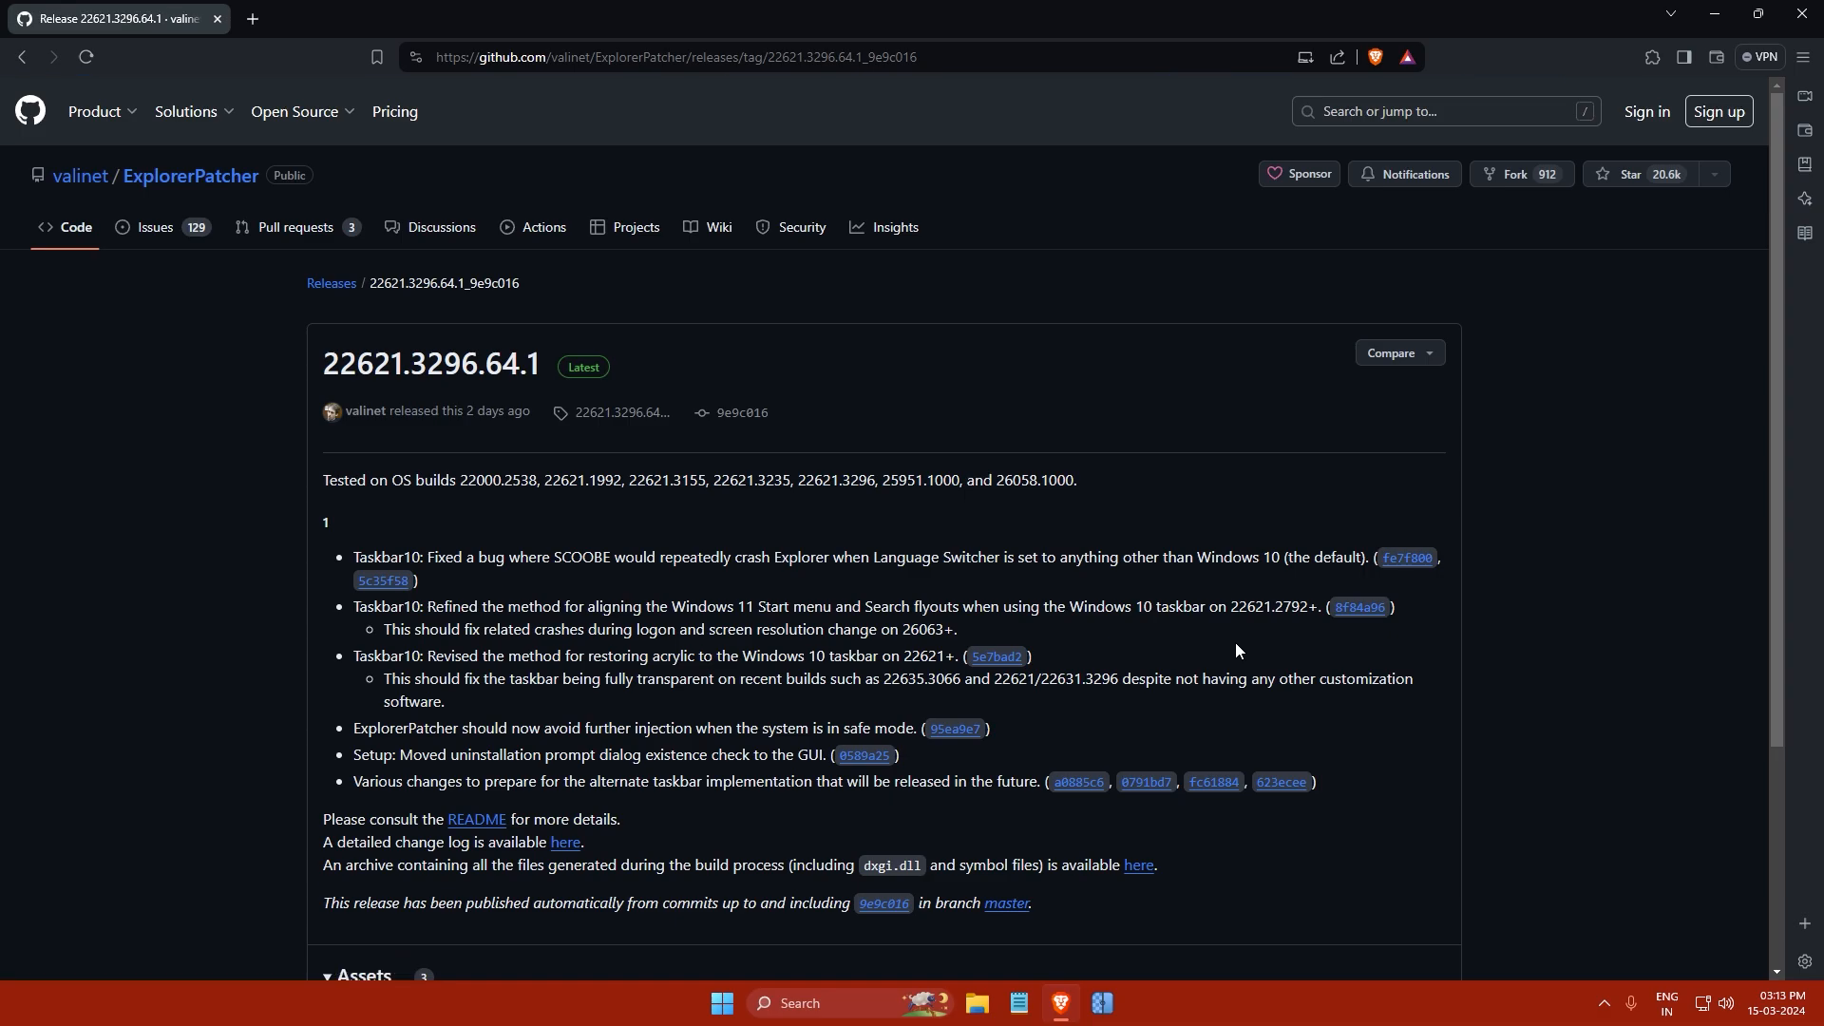
# Download ep_setup.exe from the release assets and reveal it in its D: drive folder
pyautogui.scroll(-3)
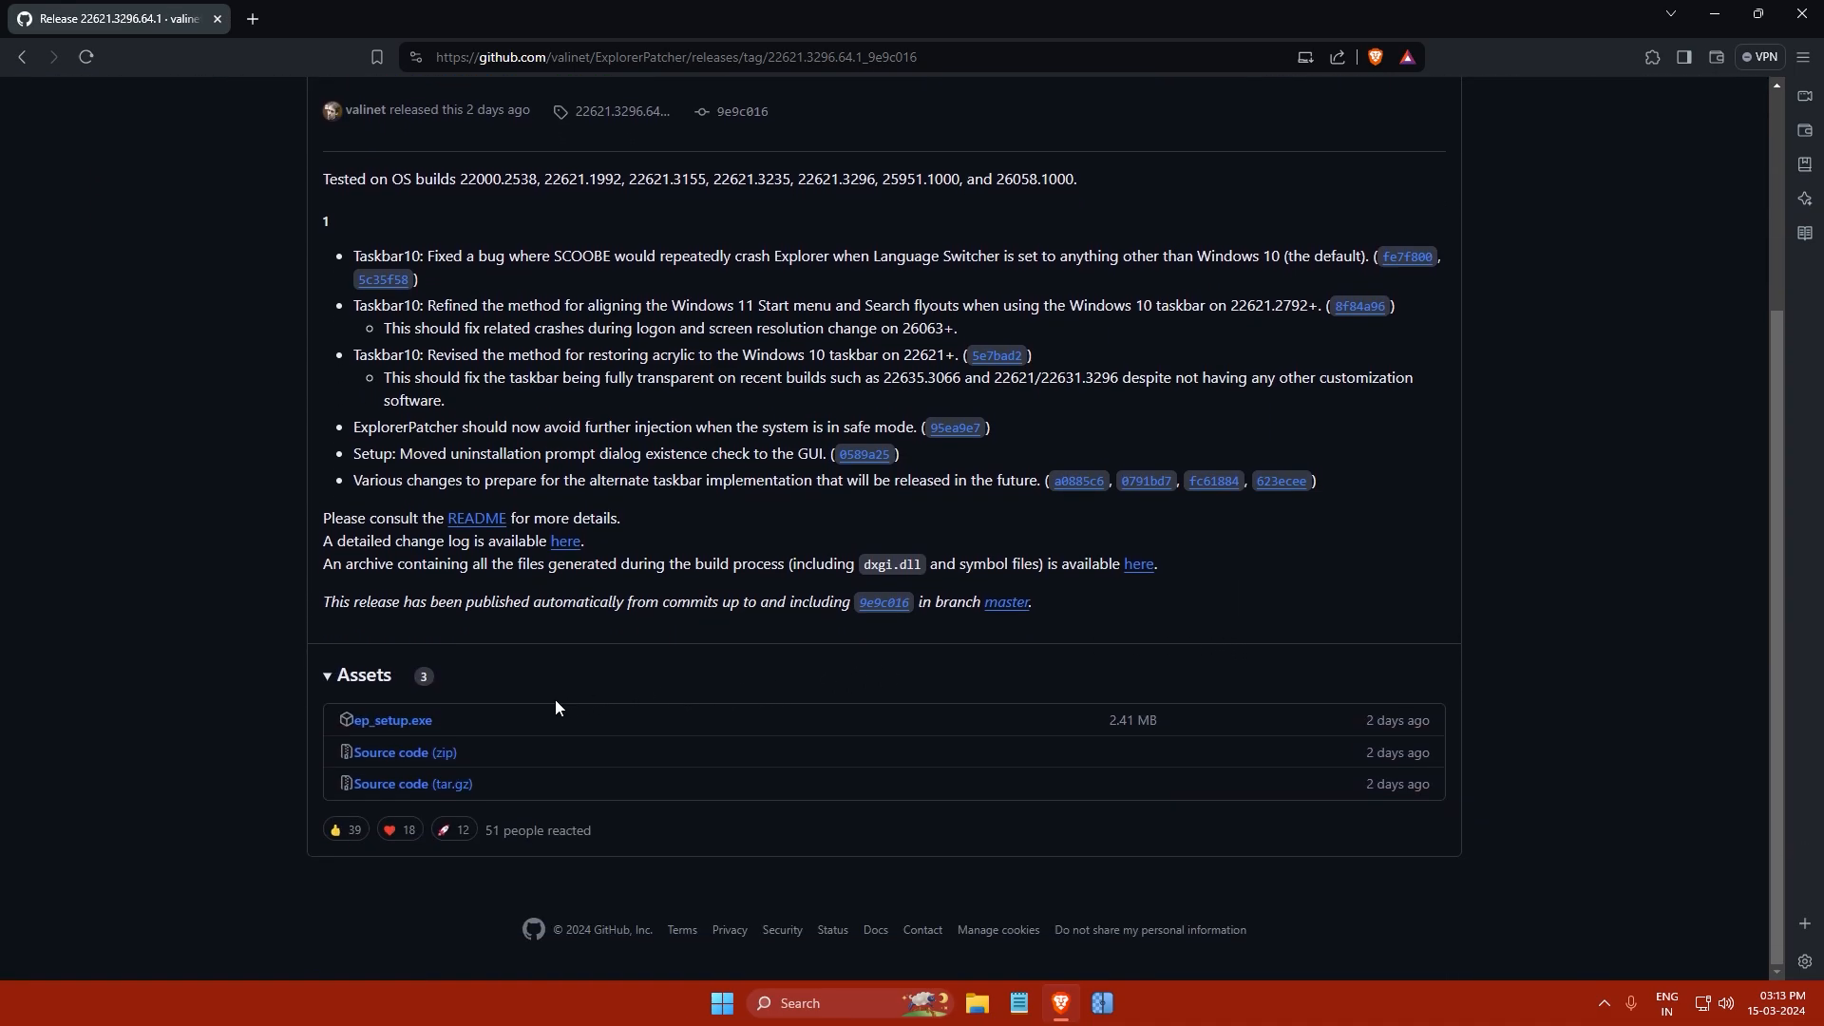
pyautogui.moveTo(390, 720)
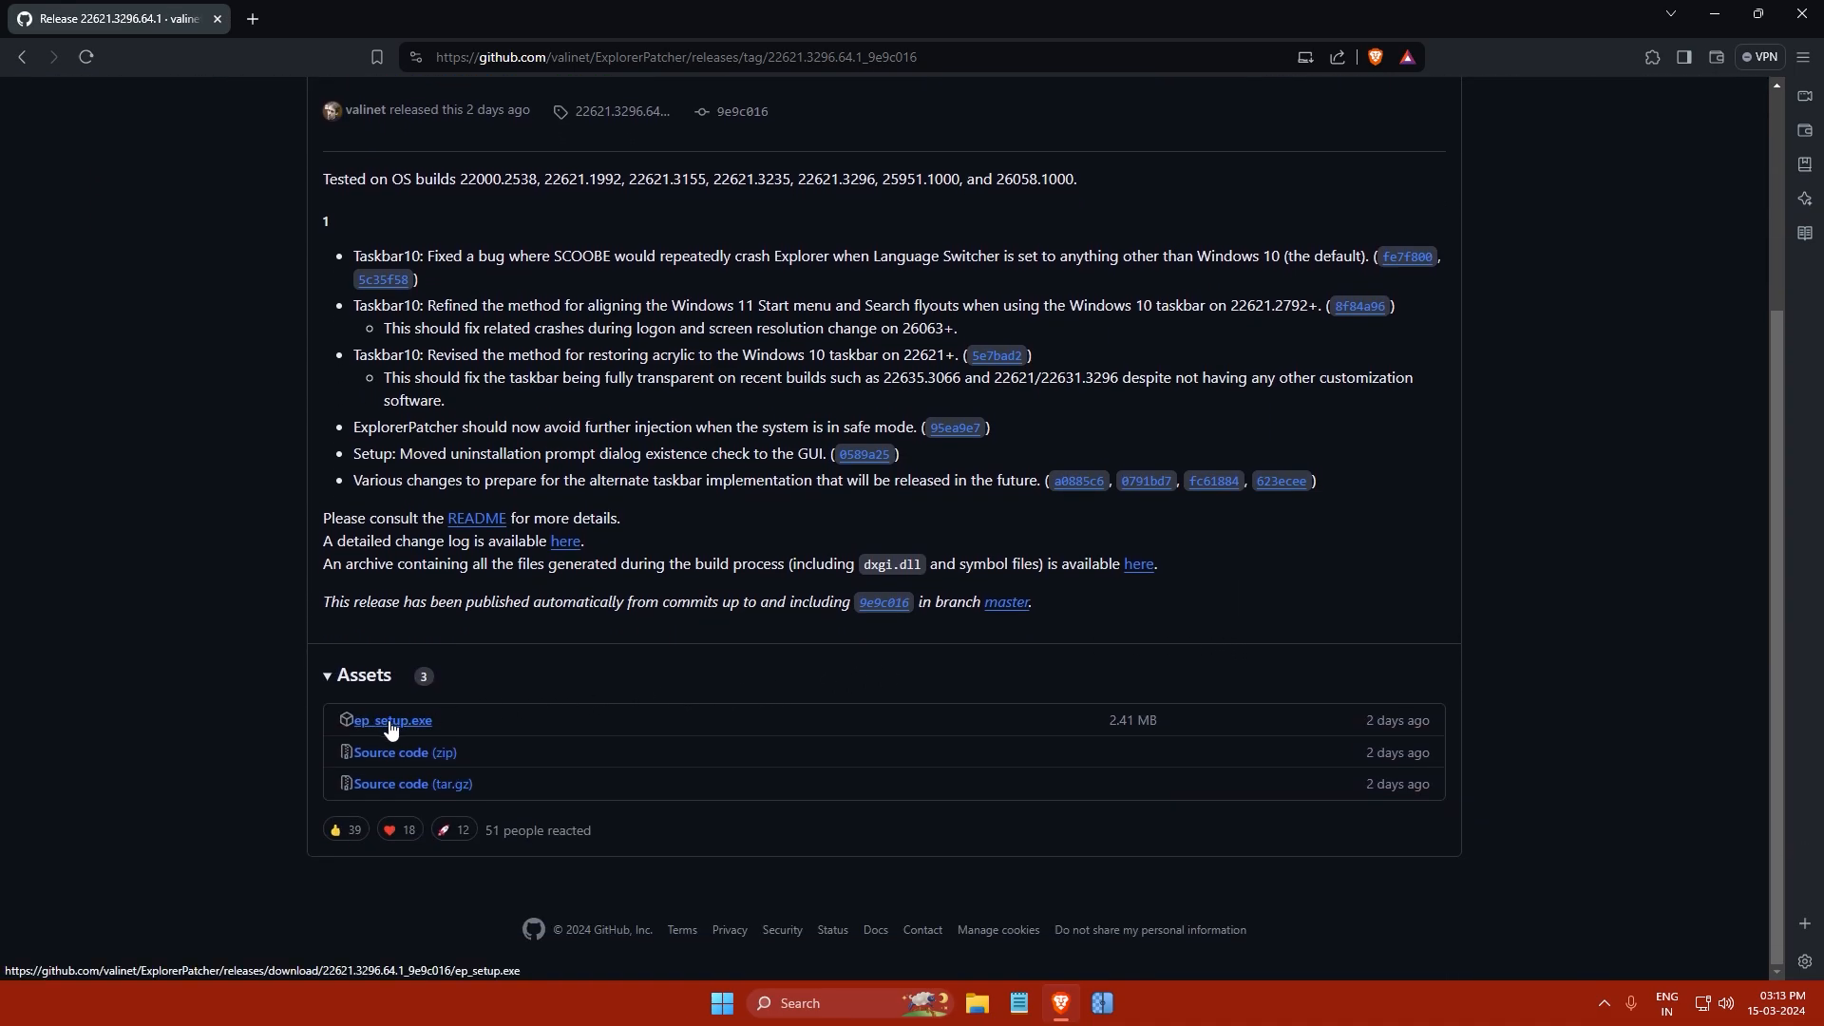
pyautogui.click(390, 719)
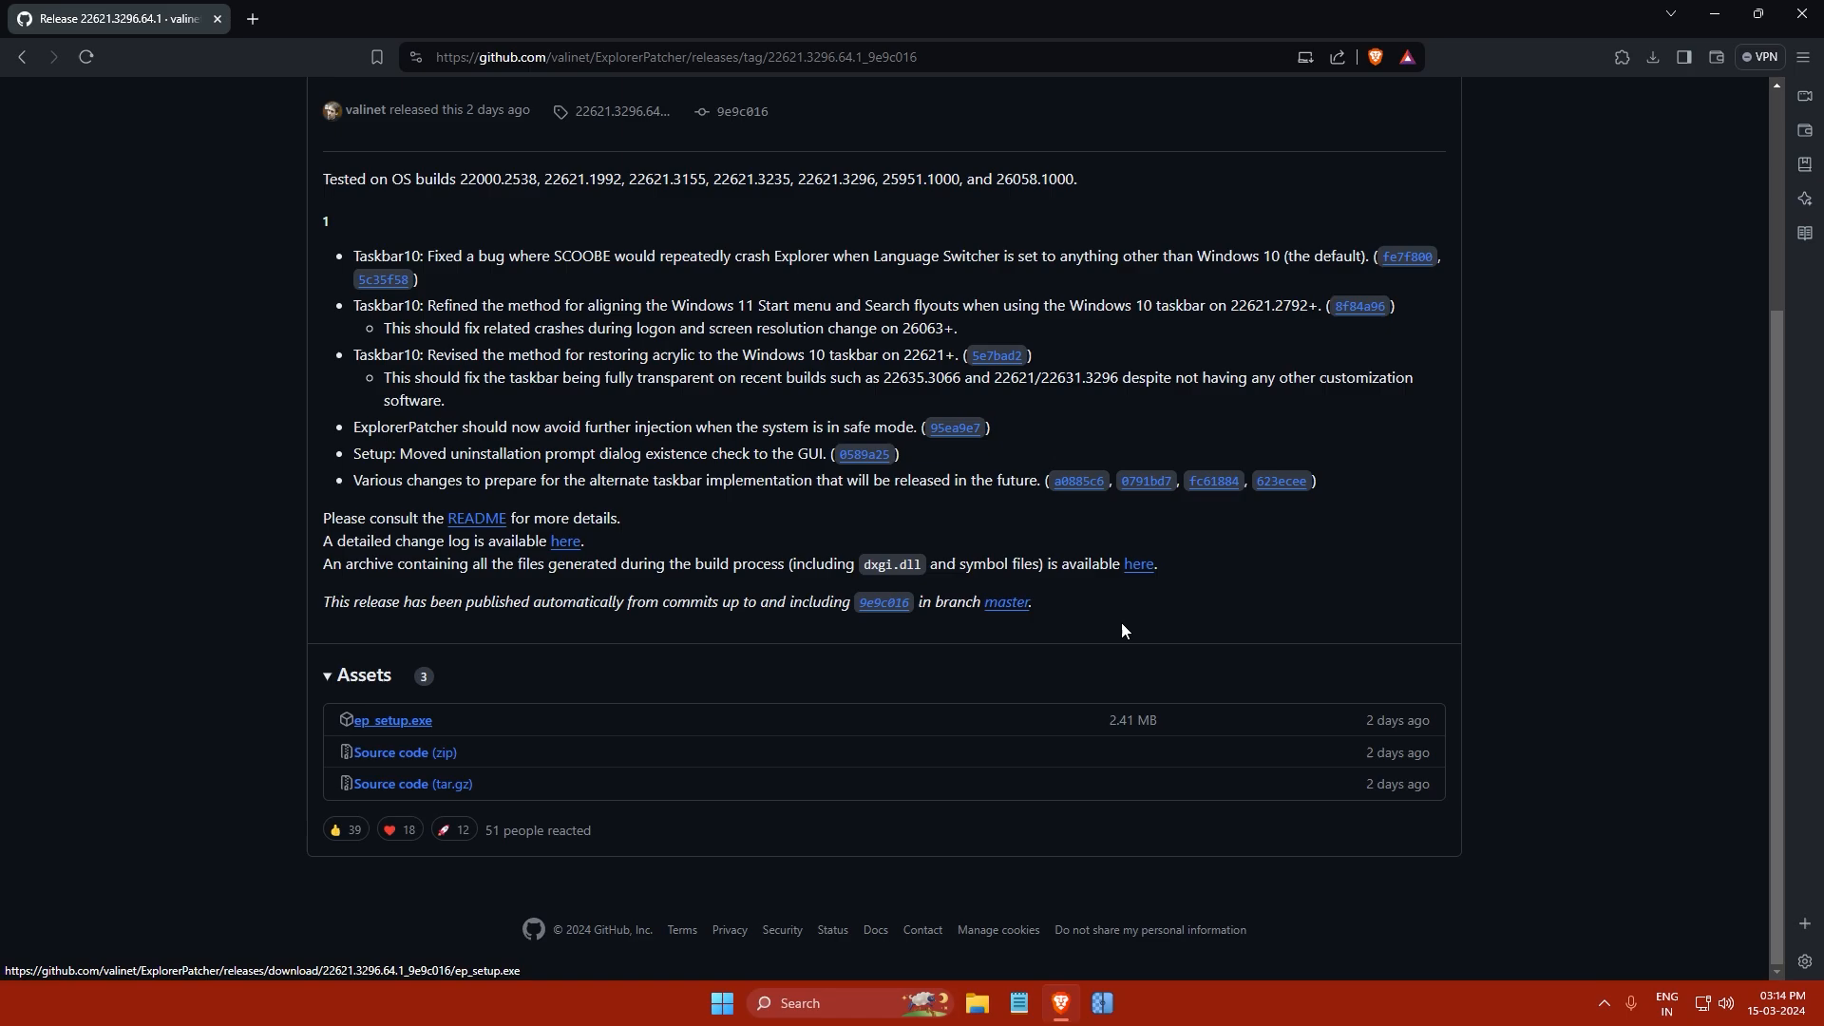
pyautogui.click(392, 720)
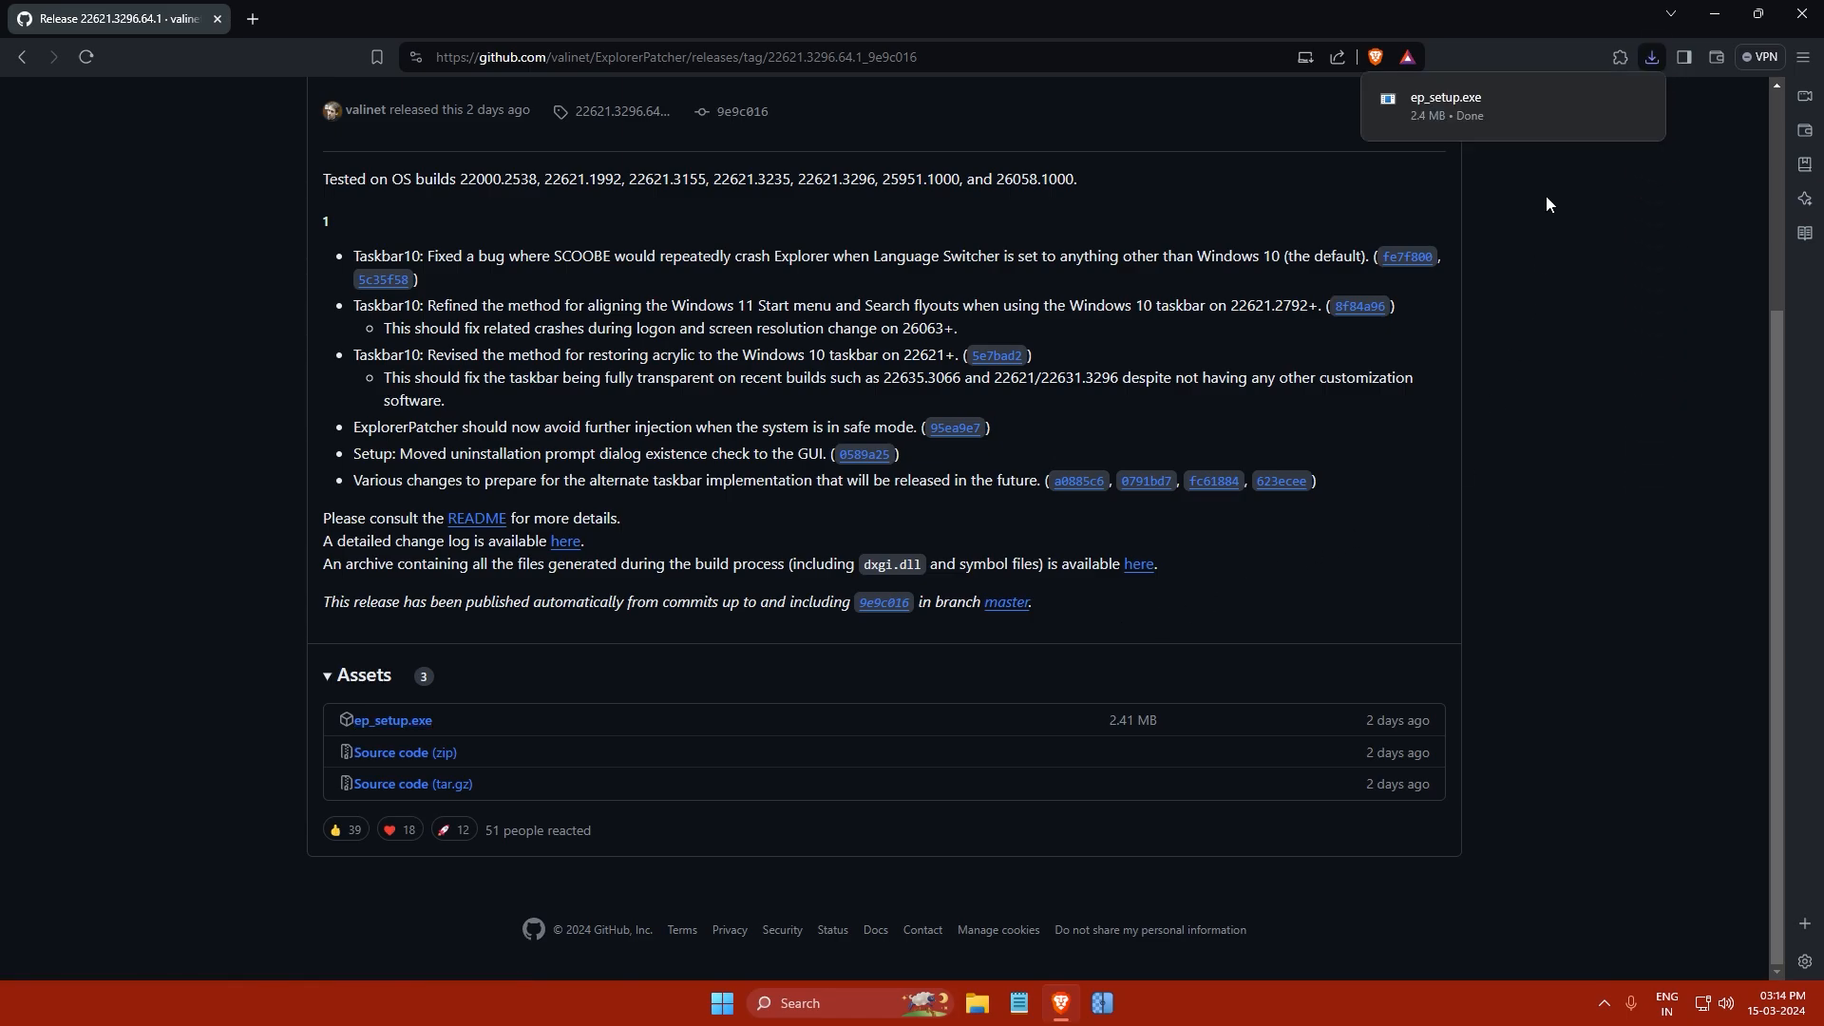
pyautogui.click(974, 1001)
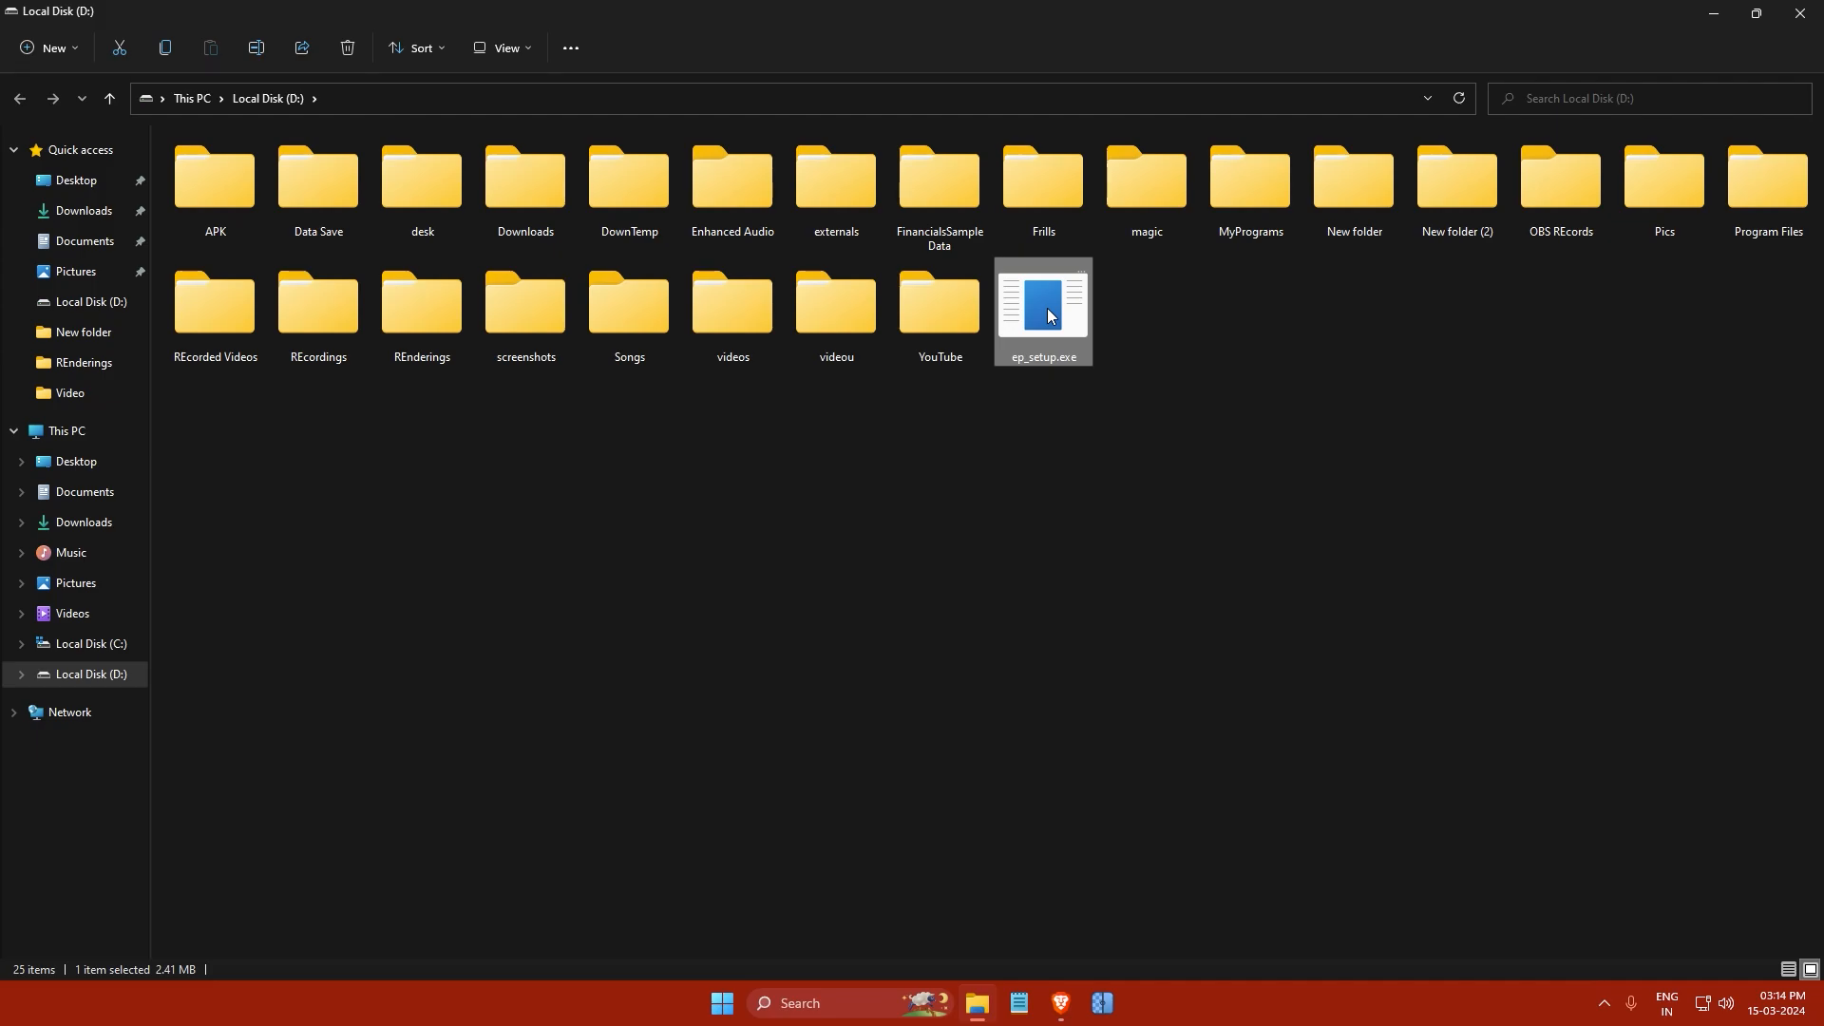
# Launch ep_setup.exe and approve the User Account Control prompt to install ExplorerPatcher
pyautogui.doubleClick(1041, 300)
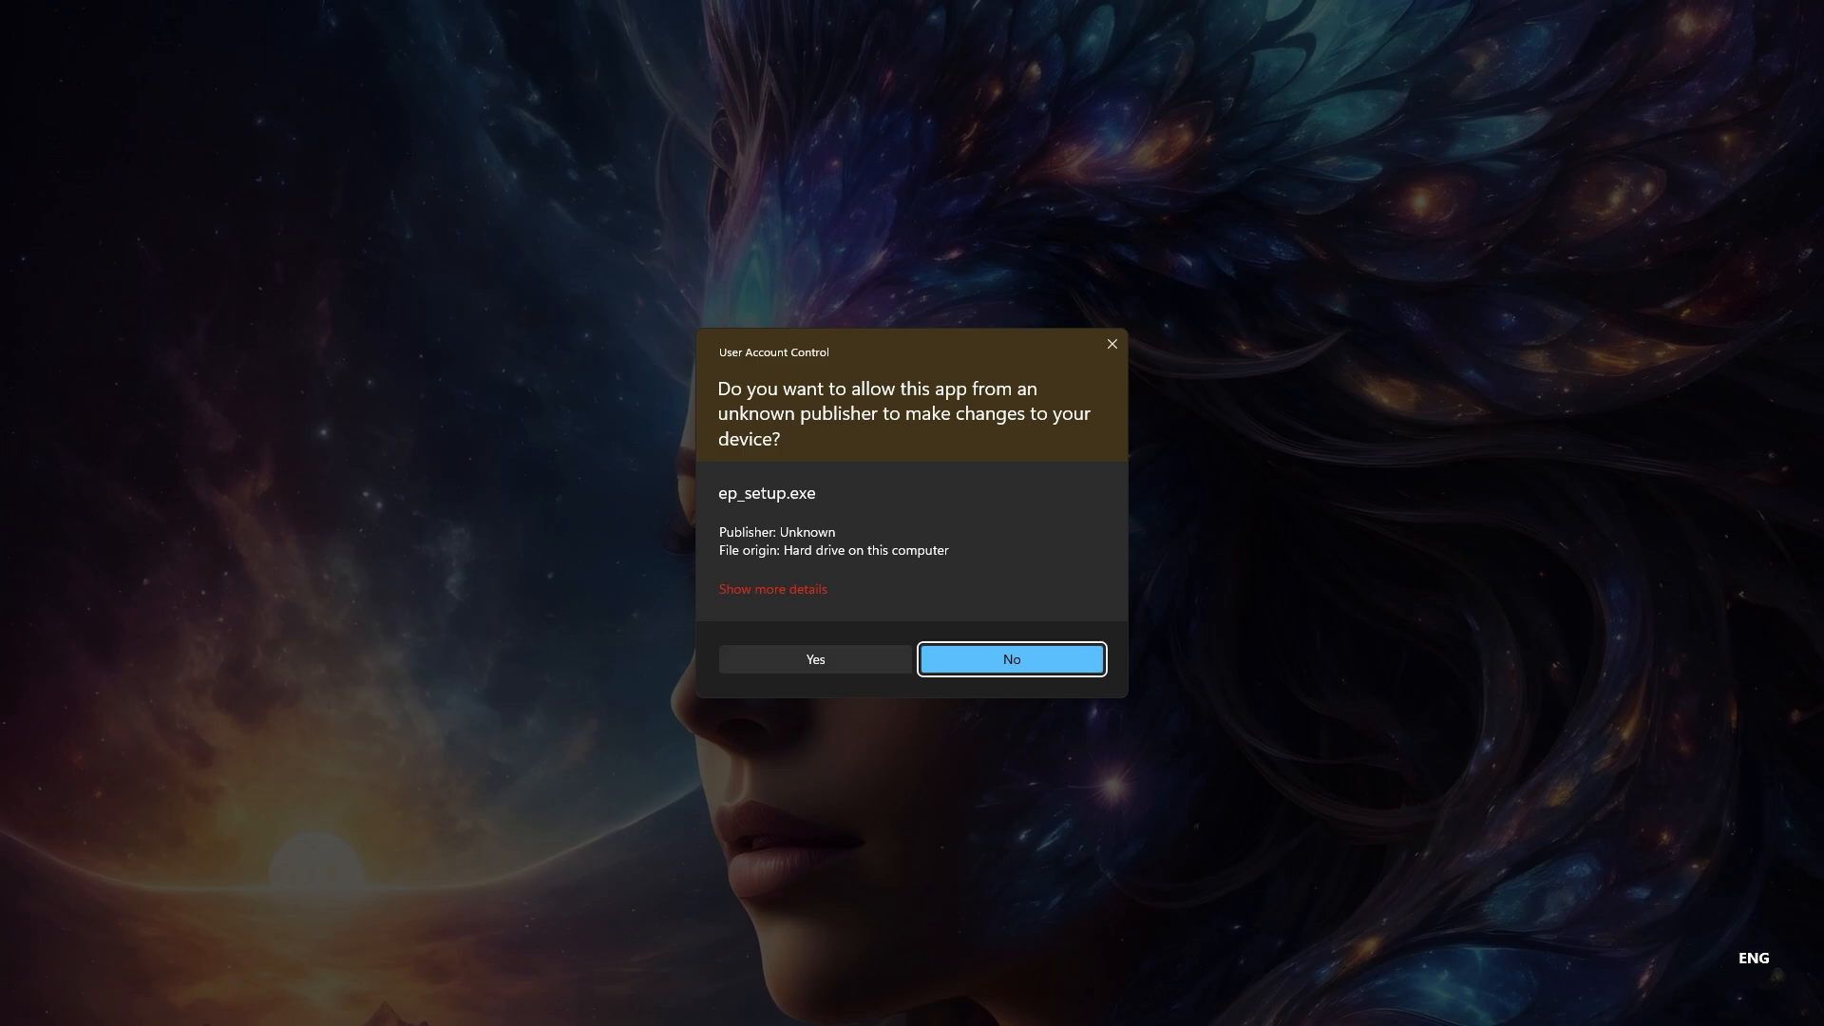
pyautogui.click(1010, 659)
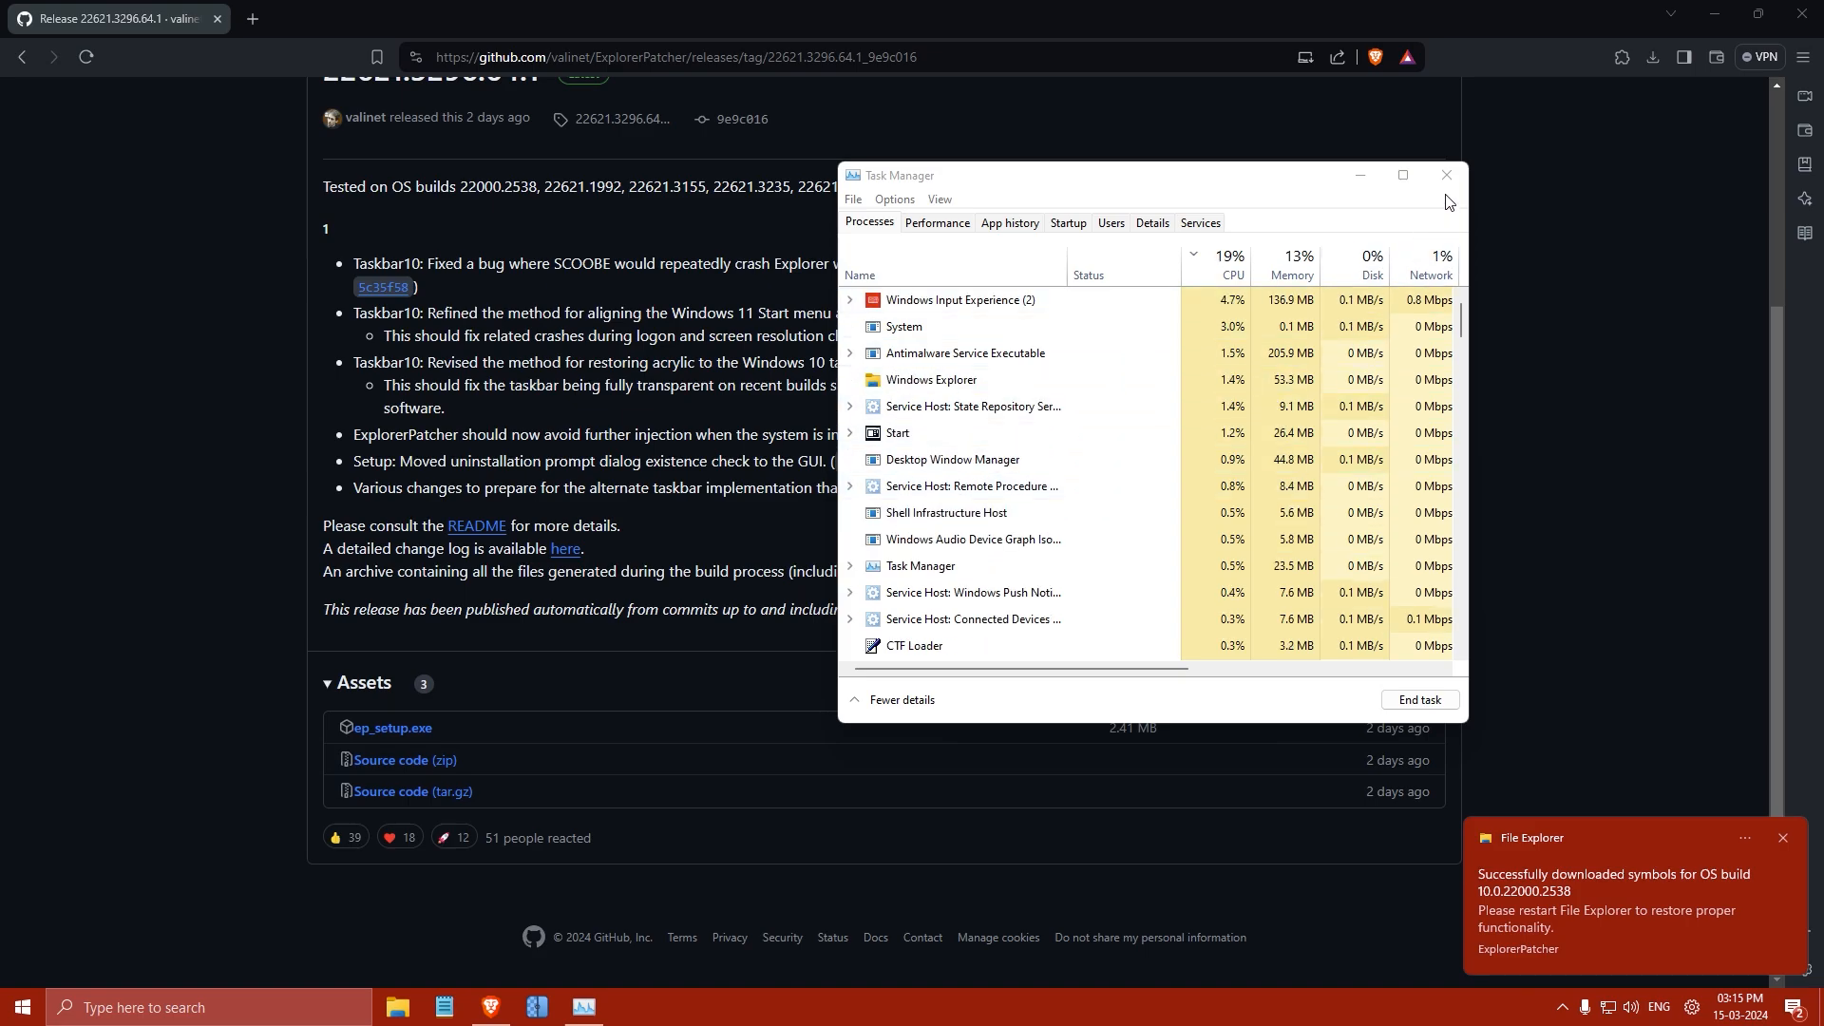
# Close the Task Manager window
pyautogui.click(1447, 175)
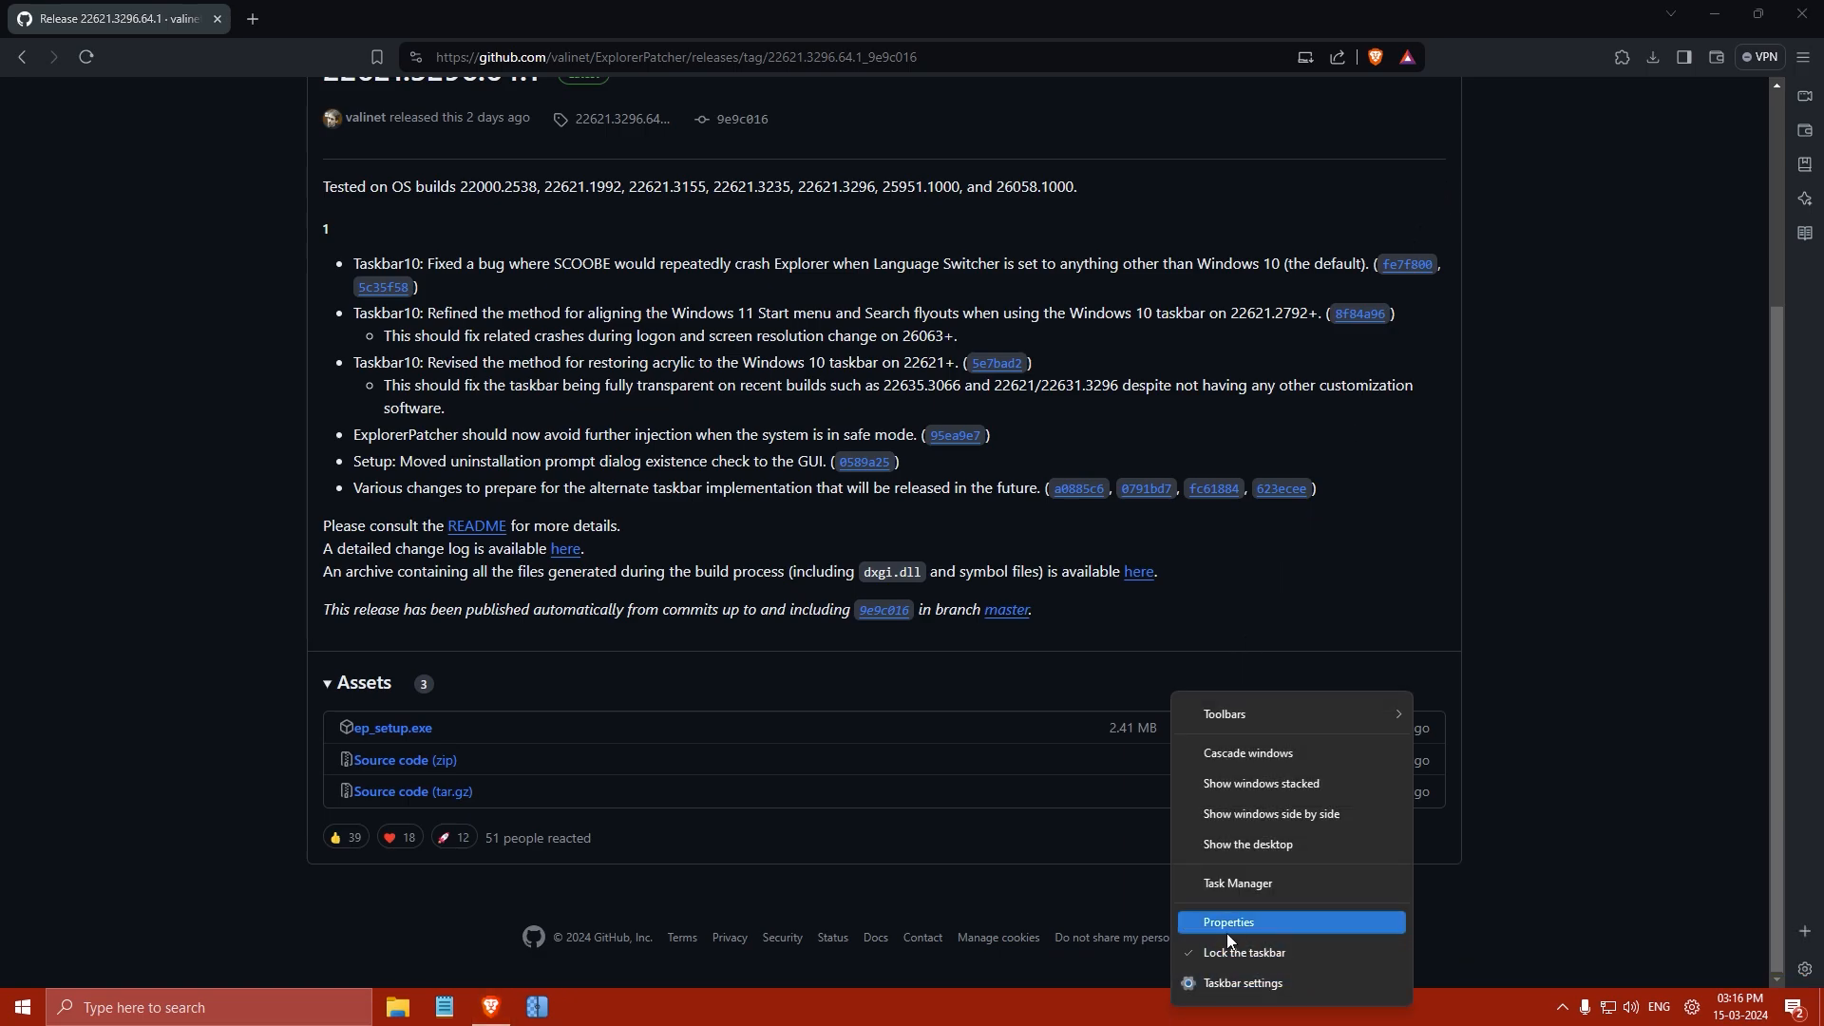
# In ExplorerPatcher Properties, set Taskbar style to Windows 11 (default)
pyautogui.click(1229, 922)
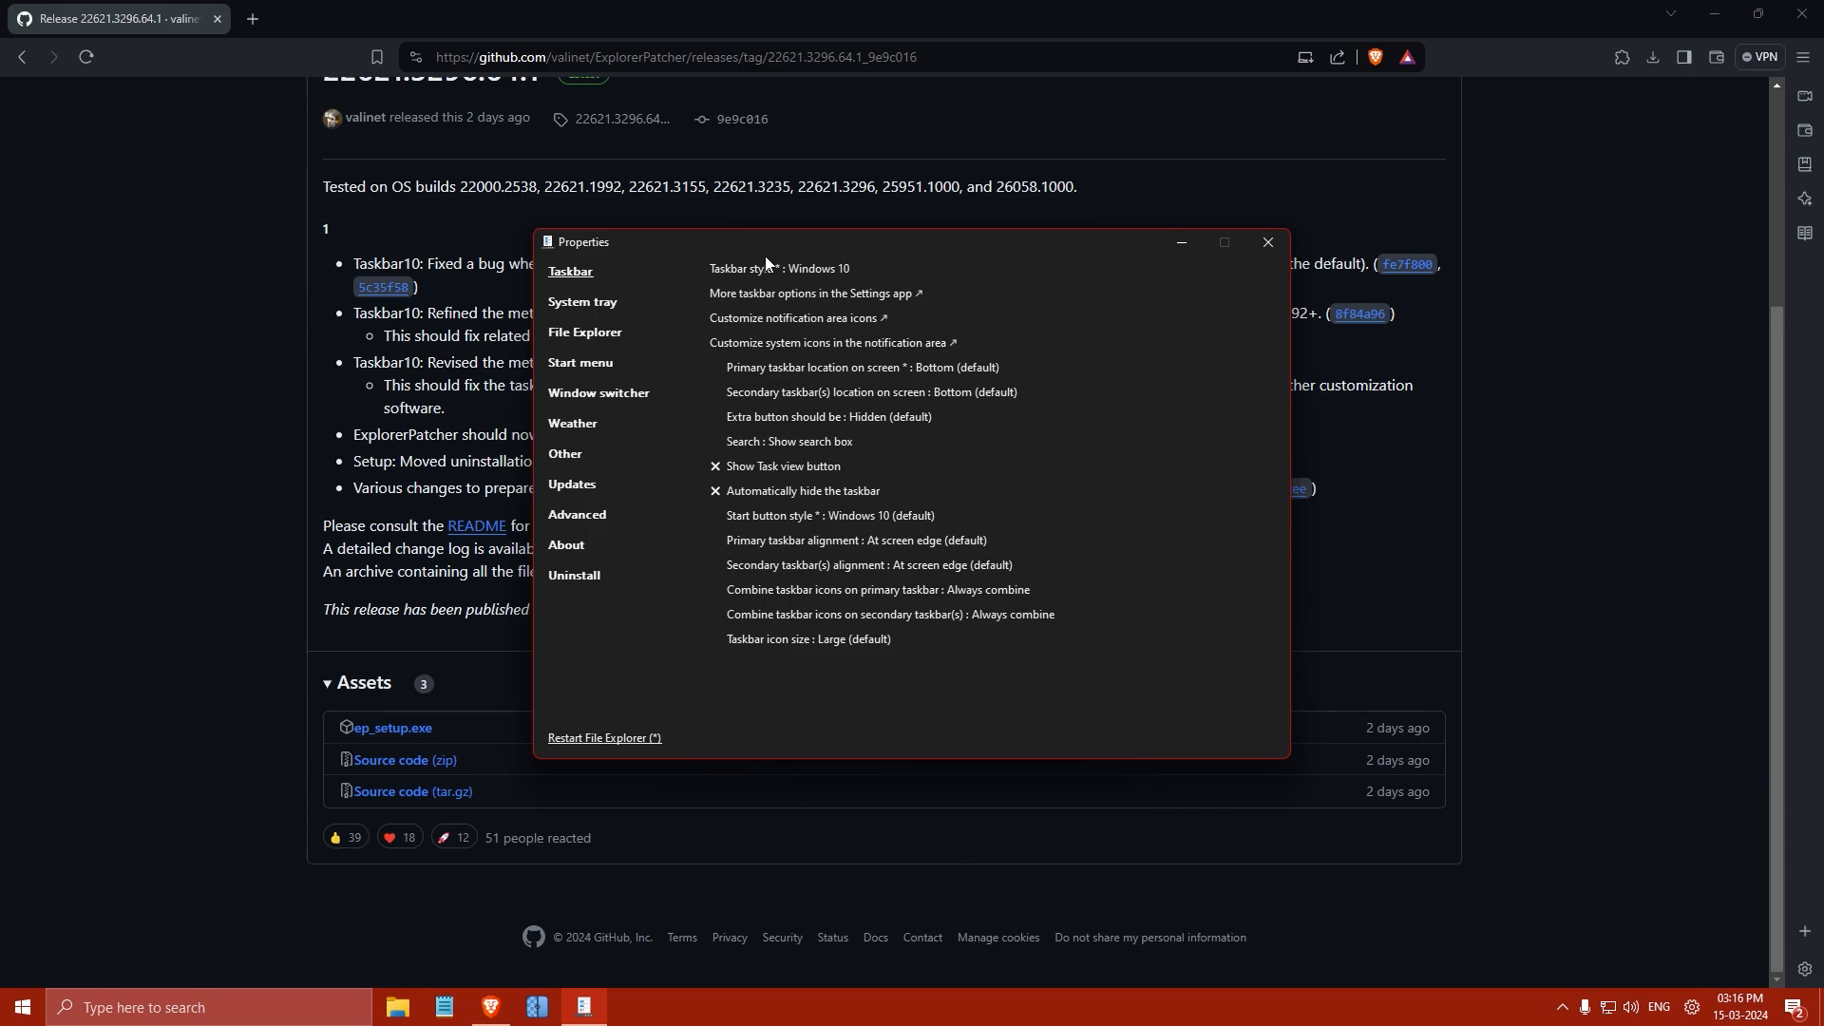
pyautogui.click(803, 268)
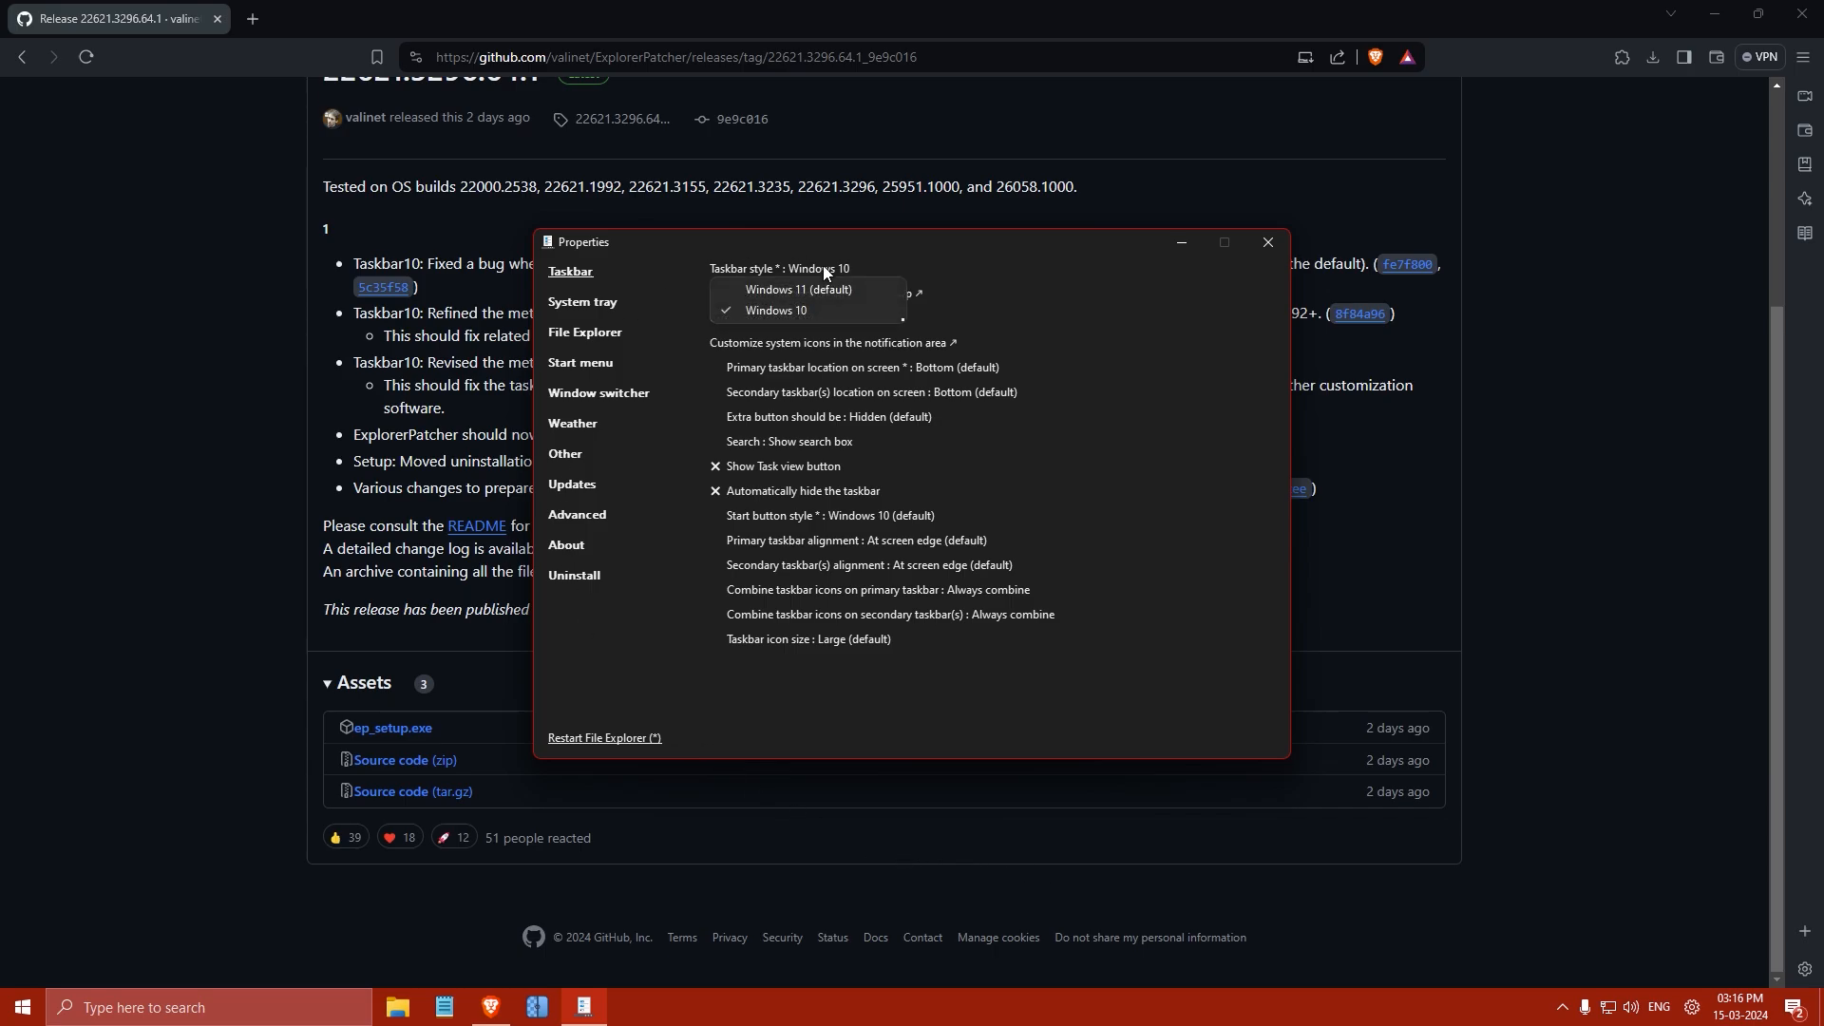
pyautogui.click(797, 290)
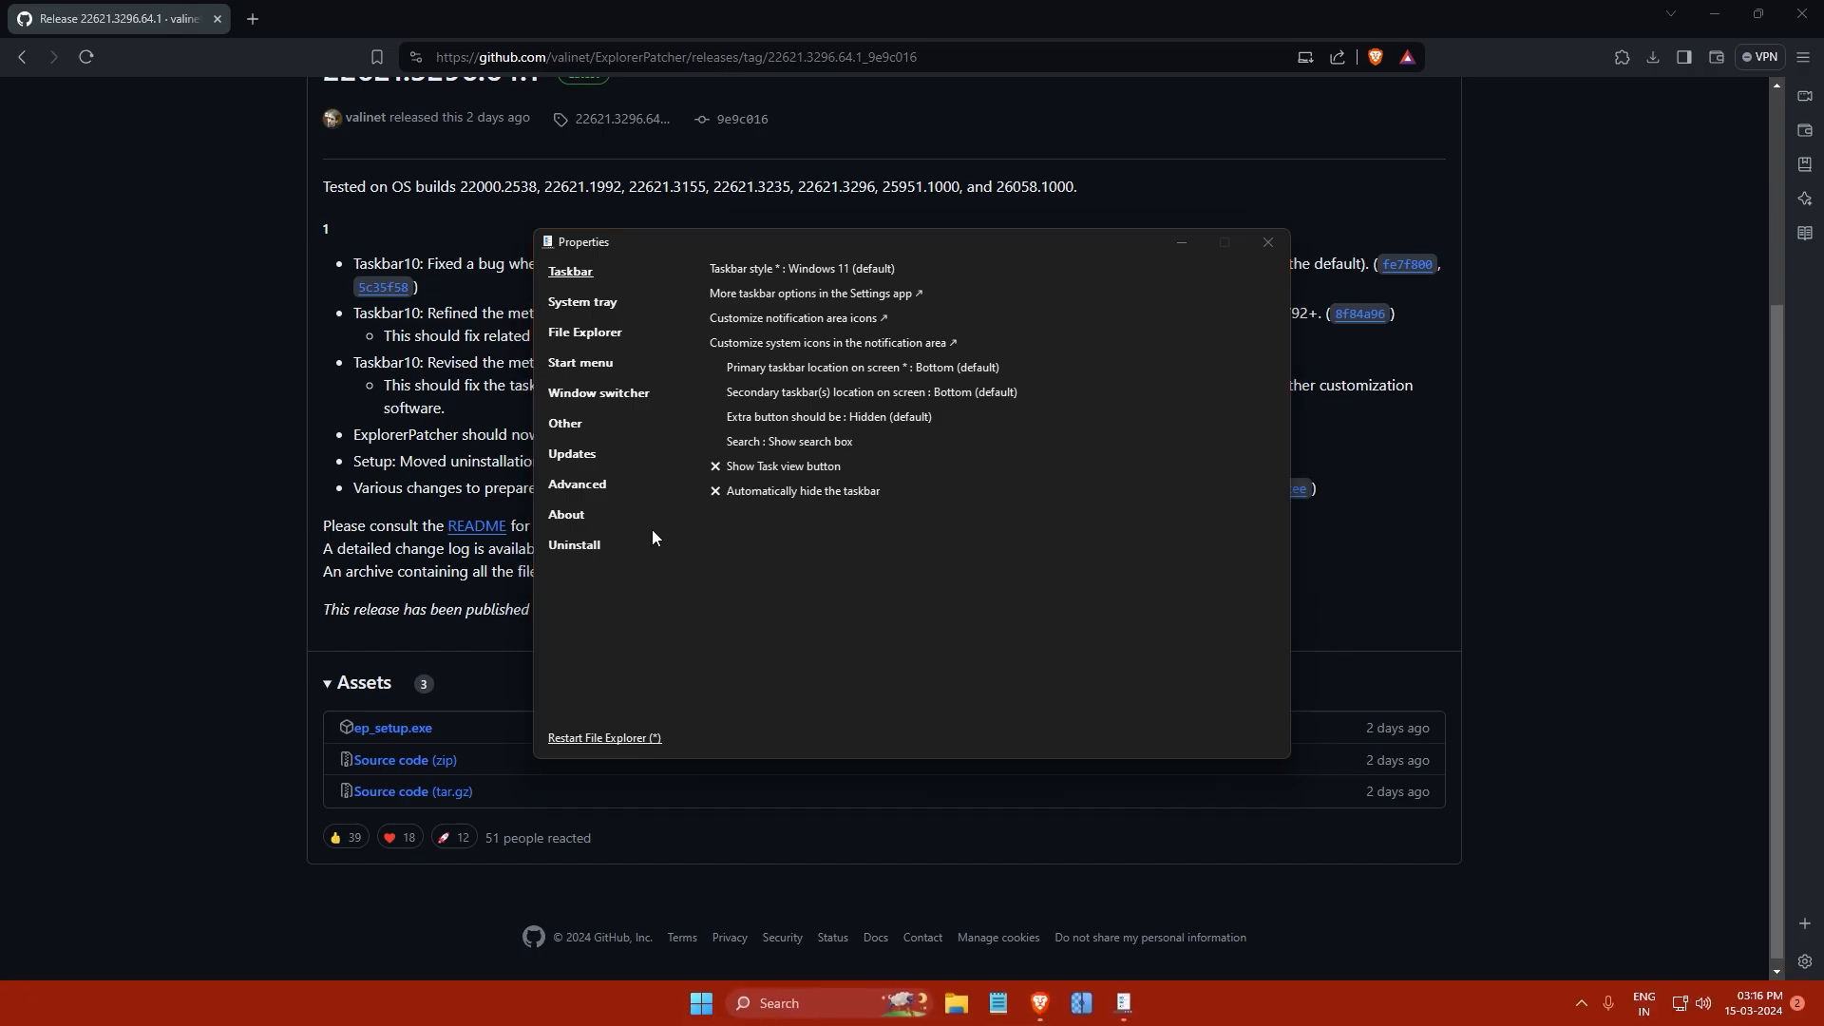
# Set Start menu style to Windows 10 and open Start to preview the tile layout
pyautogui.click(581, 363)
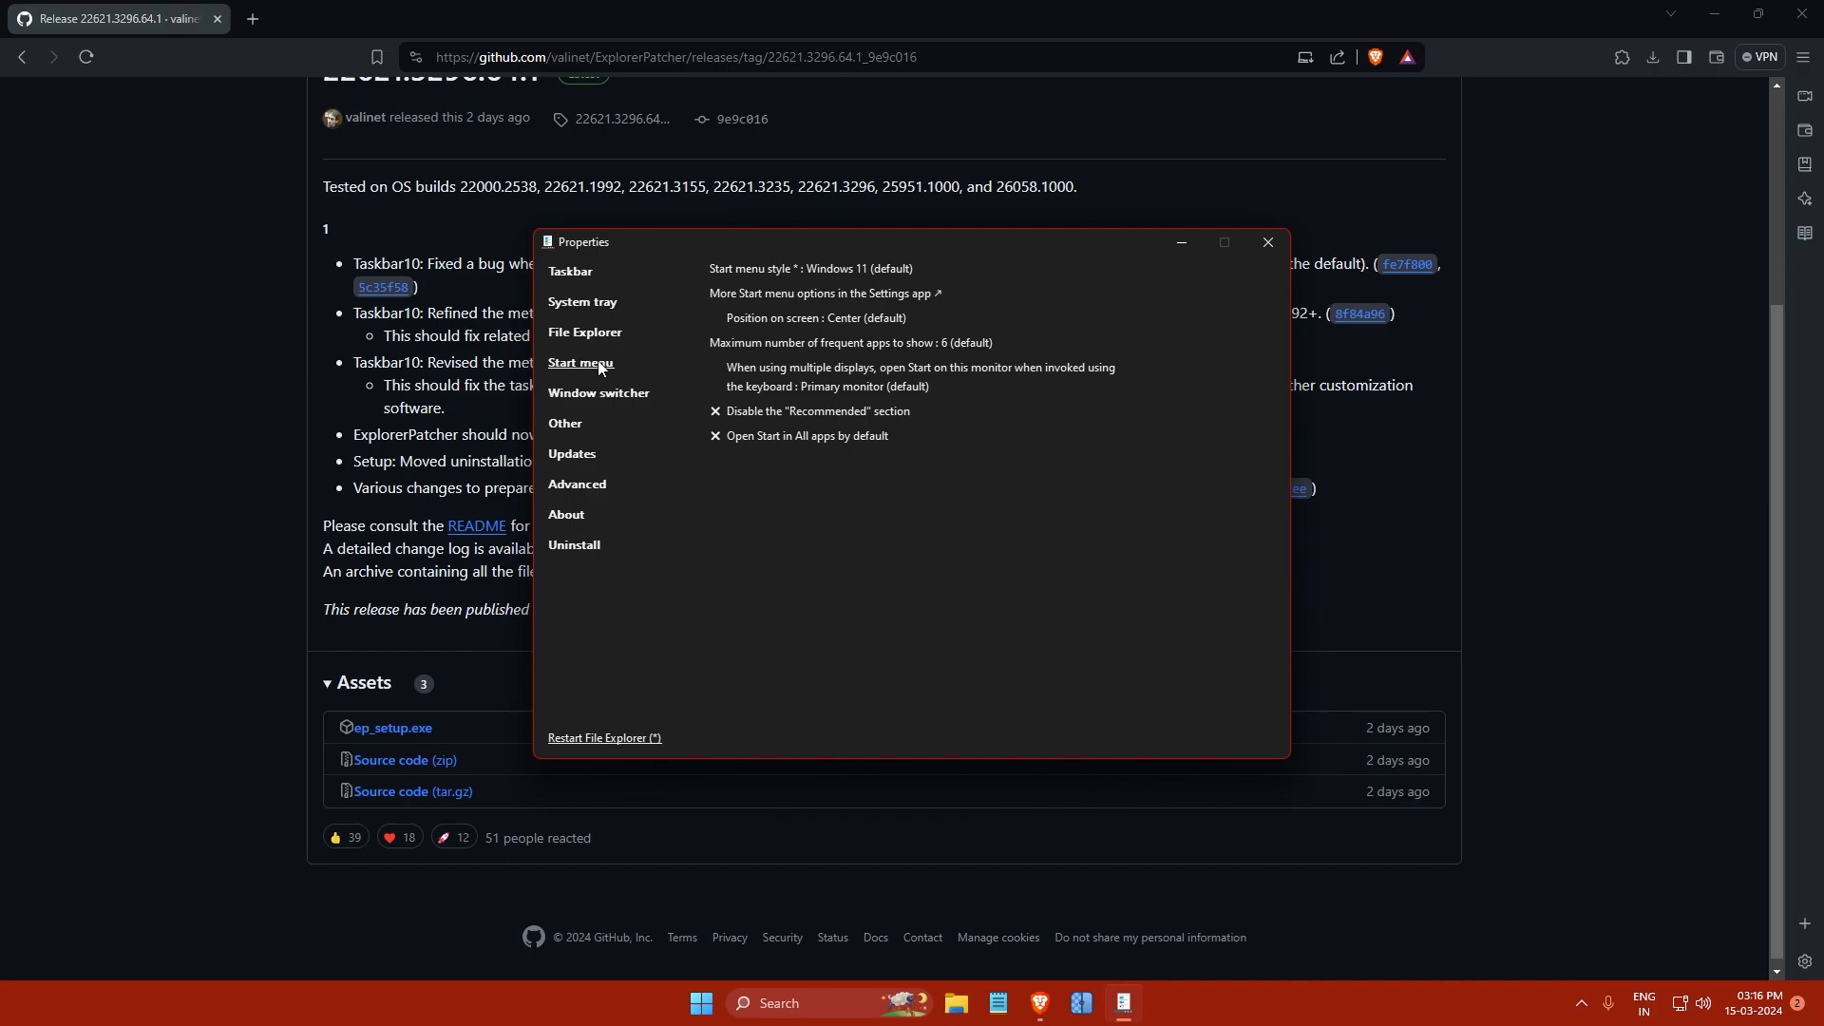
pyautogui.click(839, 268)
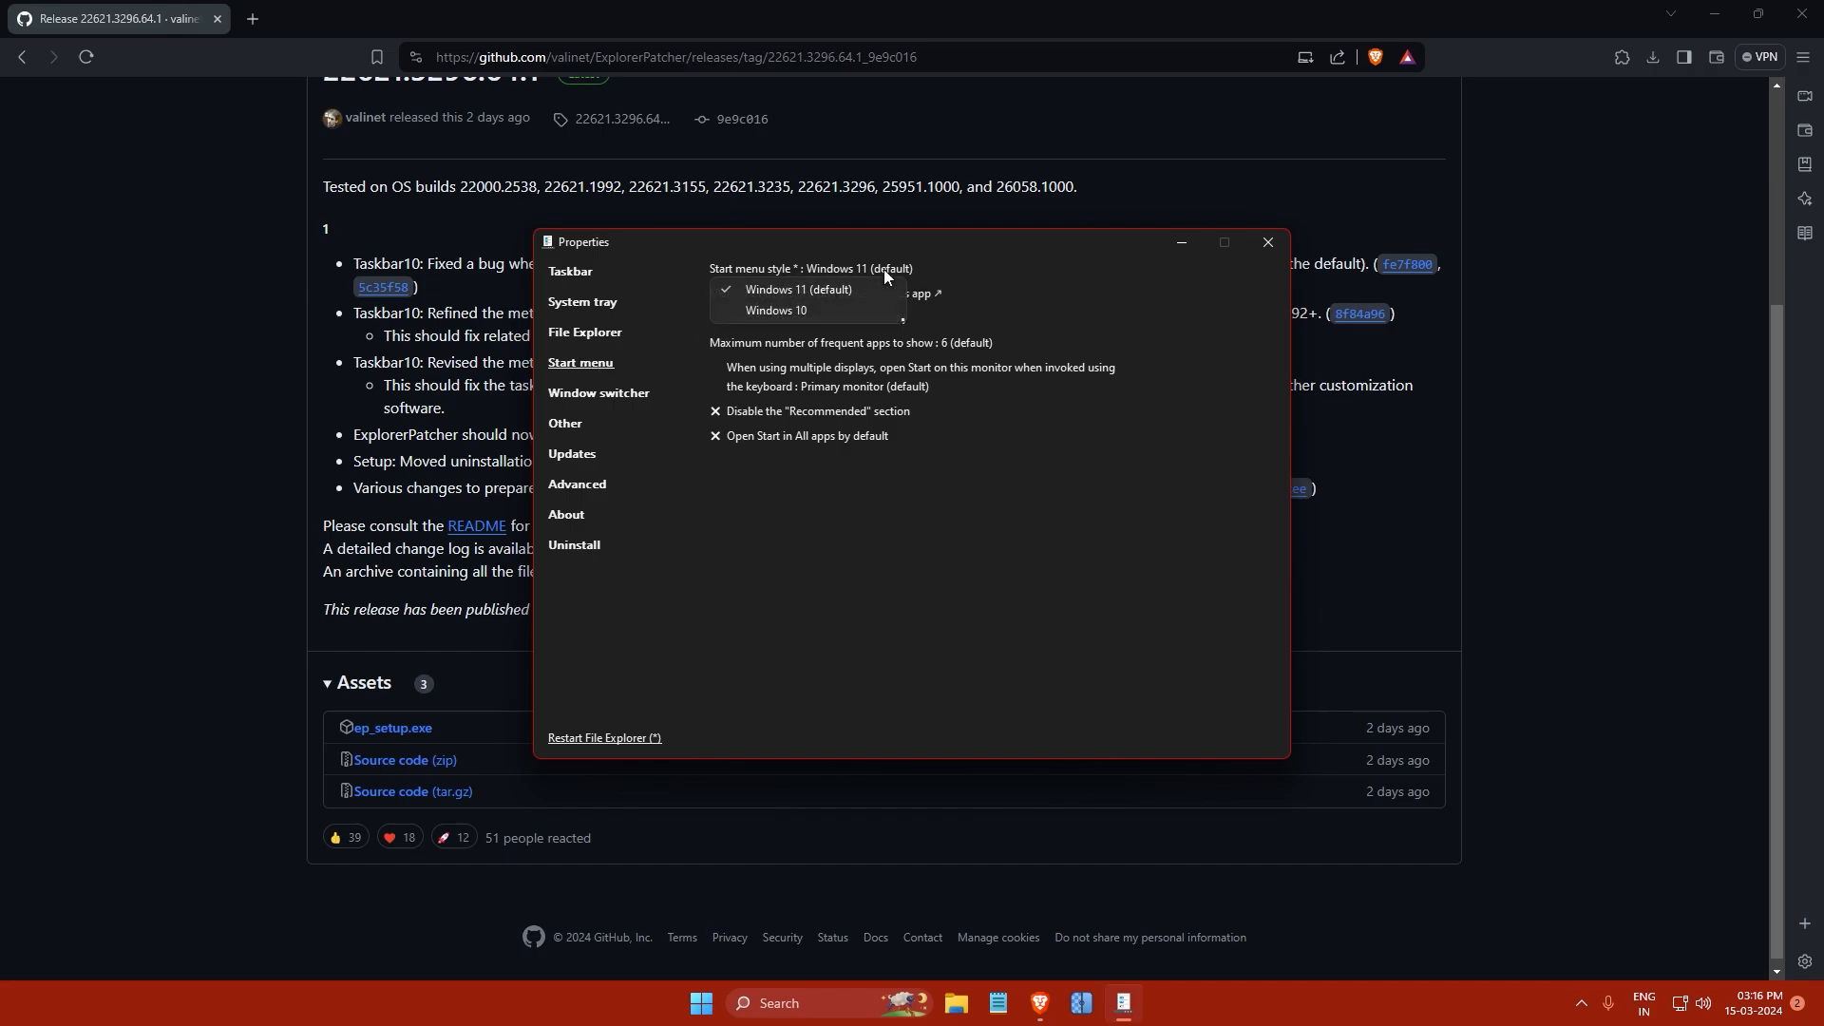
pyautogui.click(776, 309)
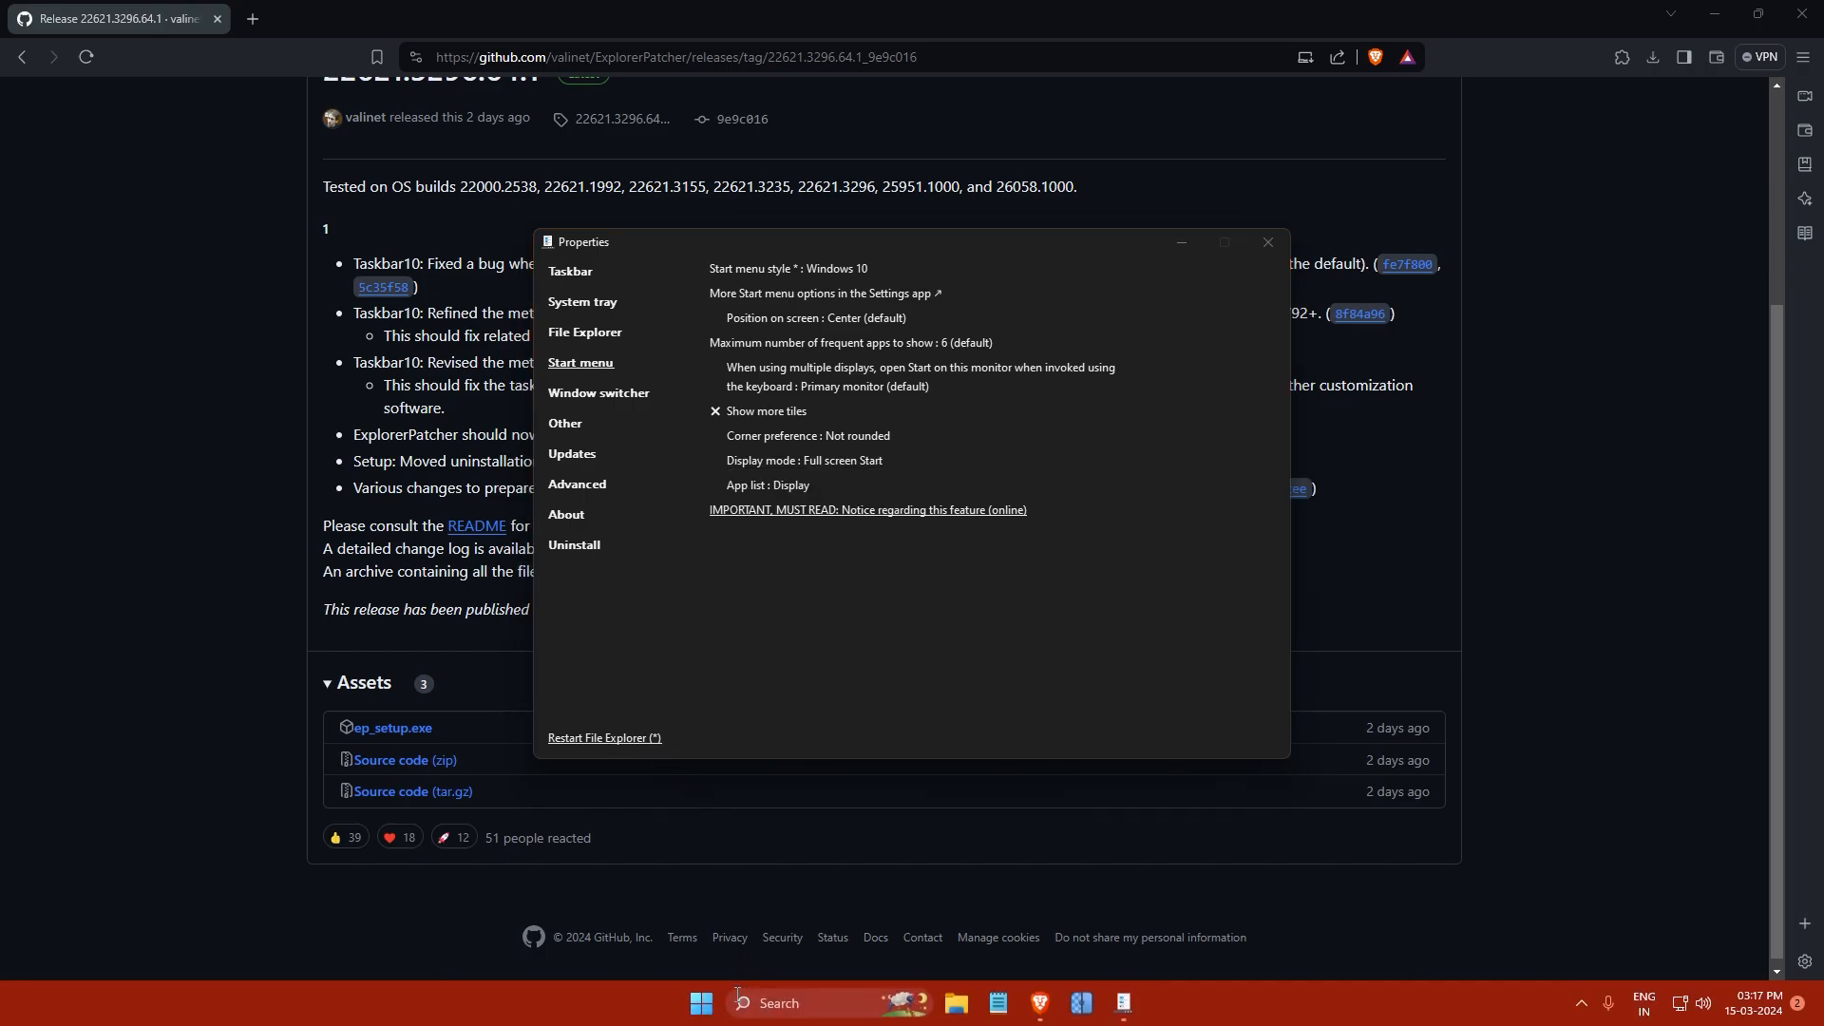
pyautogui.click(699, 1003)
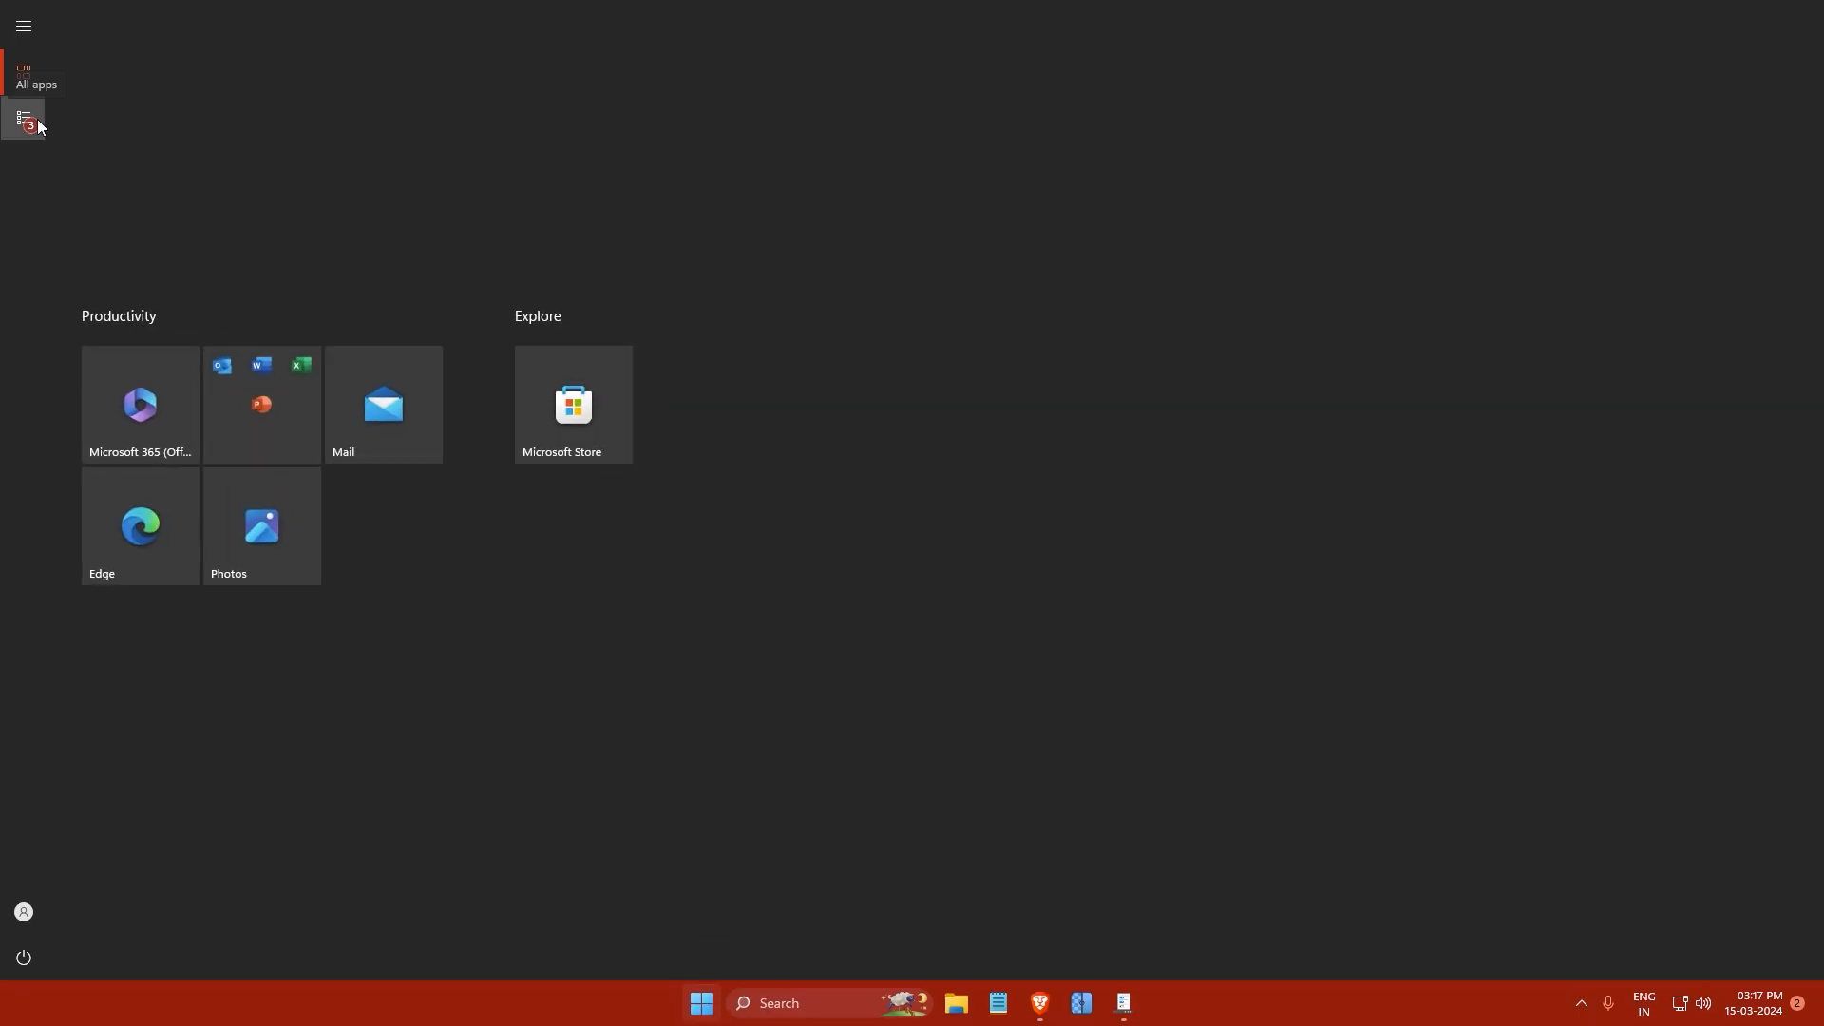